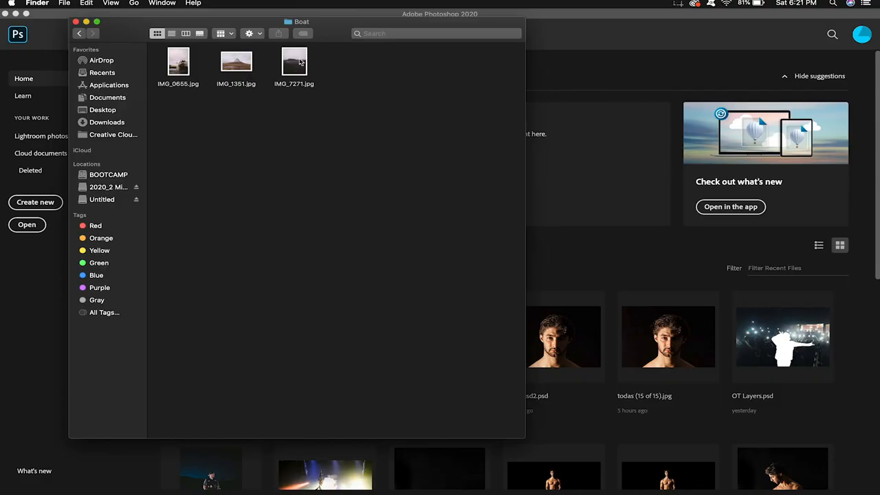
Step: Open the valley photo, unlock its background, duplicate it and name the layers 1_Hill and 1_Mtn
{"action": "left_click", "coordinate": [294, 61]}
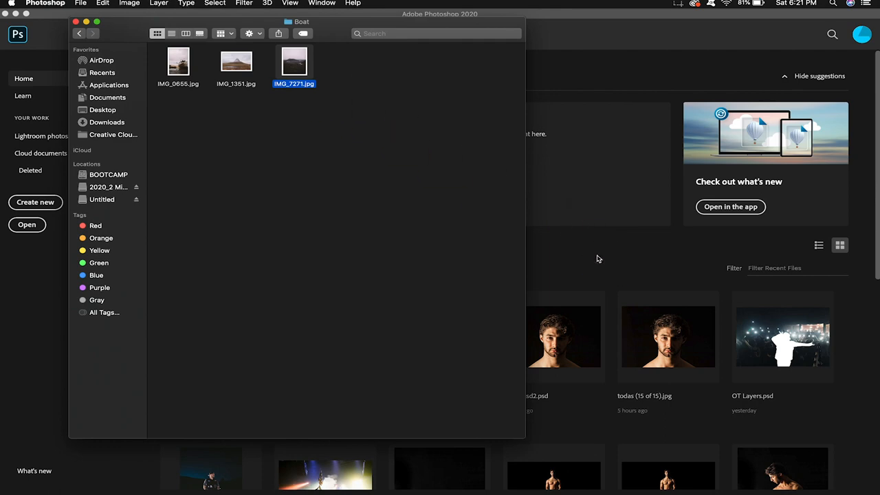
{"action": "double_click", "coordinate": [295, 61]}
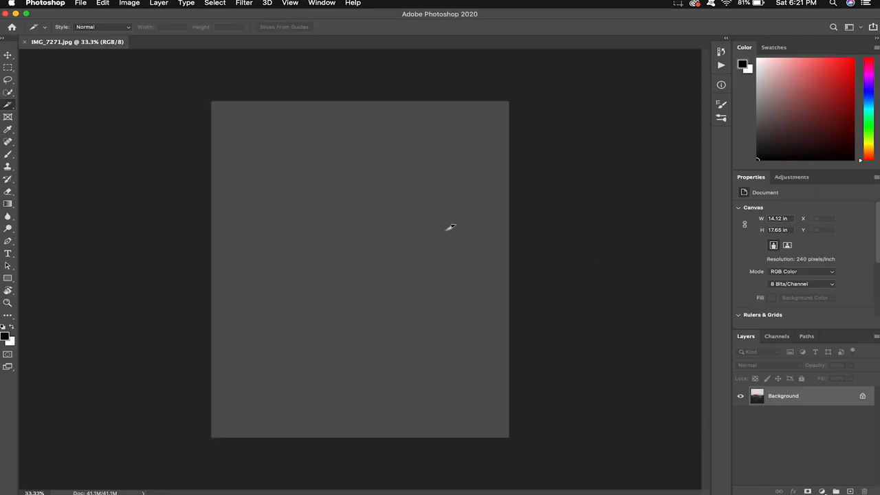
{"action": "double_click", "coordinate": [784, 396]}
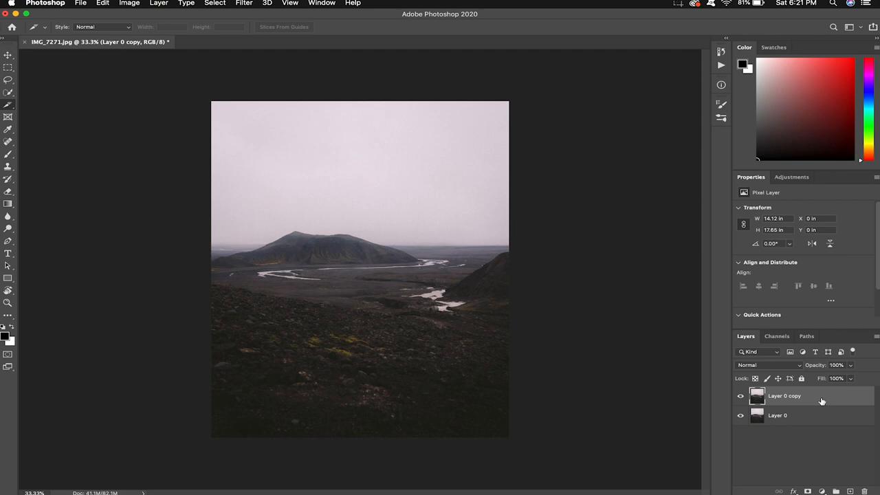
{"action": "double_click", "coordinate": [784, 396]}
{"action": "type", "text": "1_Hill"}
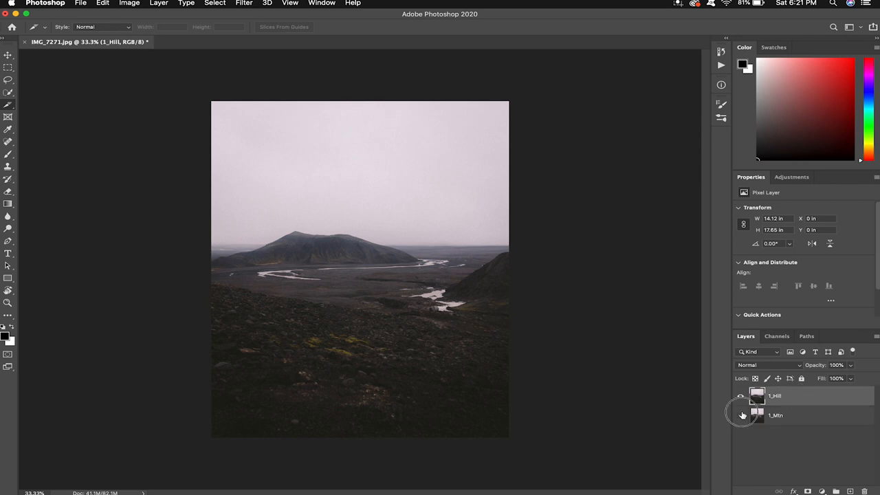
Step: Trace the hillside ridge with the Pen tool and turn the closed path into a selection
{"action": "left_click", "coordinate": [740, 396]}
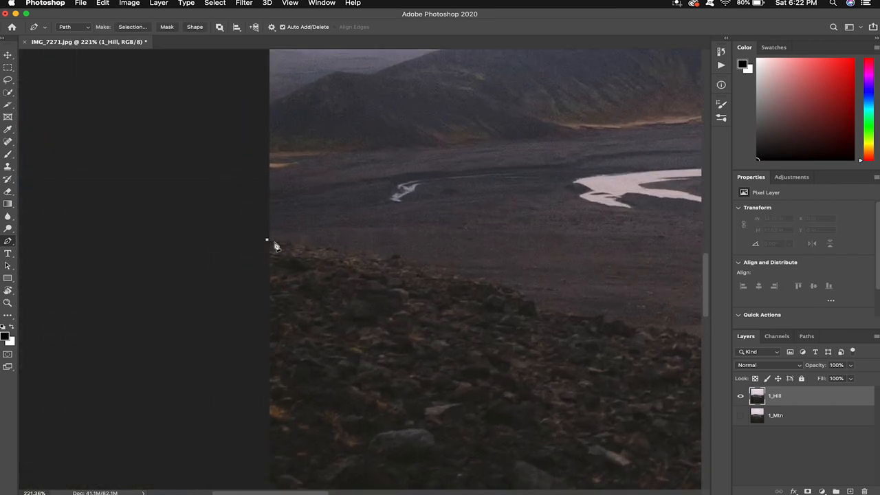
{"action": "left_click", "coordinate": [396, 260]}
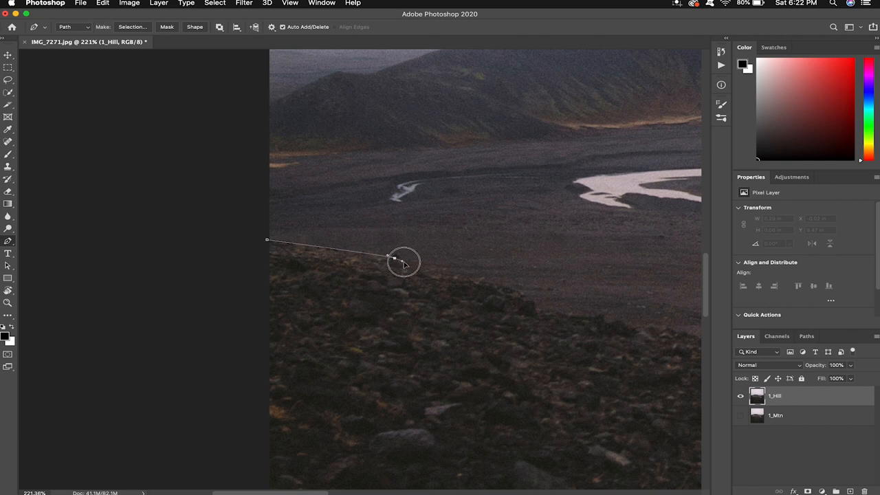
{"action": "left_click", "coordinate": [394, 258]}
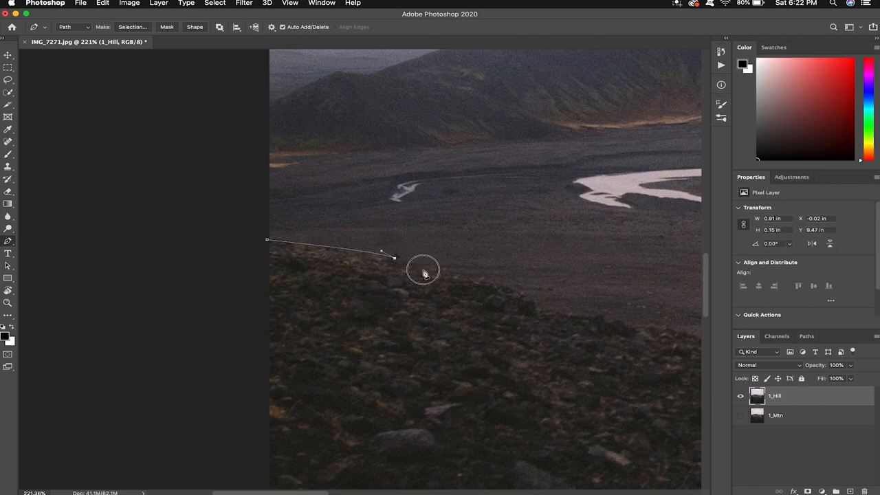
{"action": "left_click", "coordinate": [528, 300]}
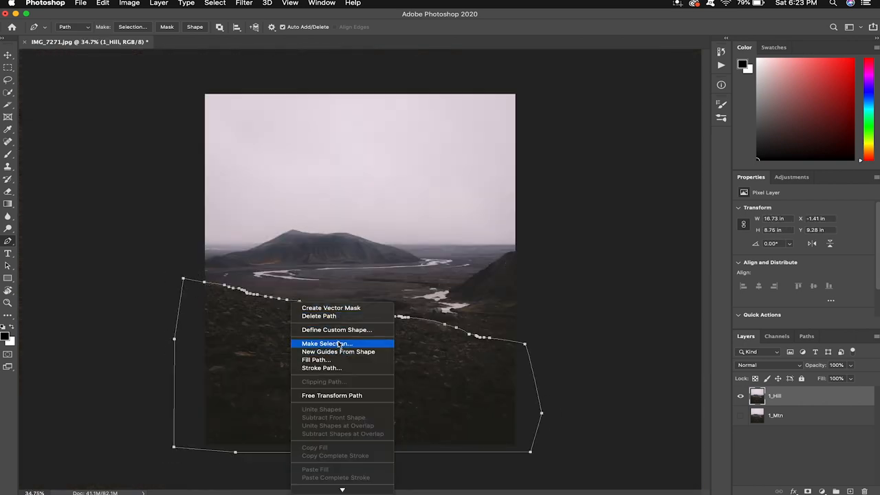
{"action": "left_click", "coordinate": [327, 343]}
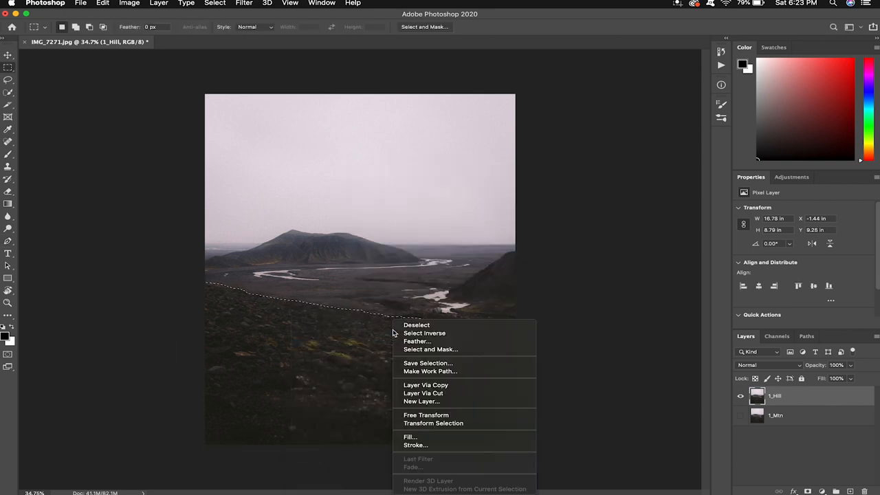
Step: Delete everything above the ridge on 1_Hill, then invert and delete the hillside on 1_Mtn
{"action": "left_click", "coordinate": [423, 393]}
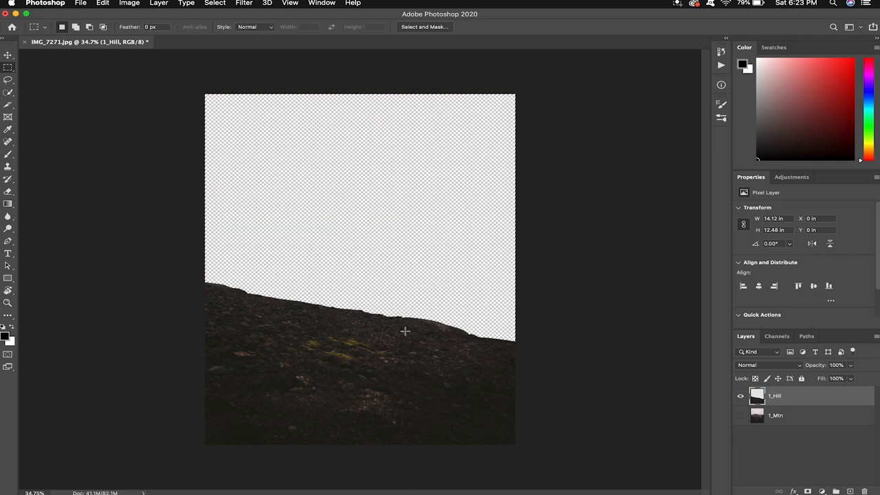
{"action": "left_click", "coordinate": [775, 415]}
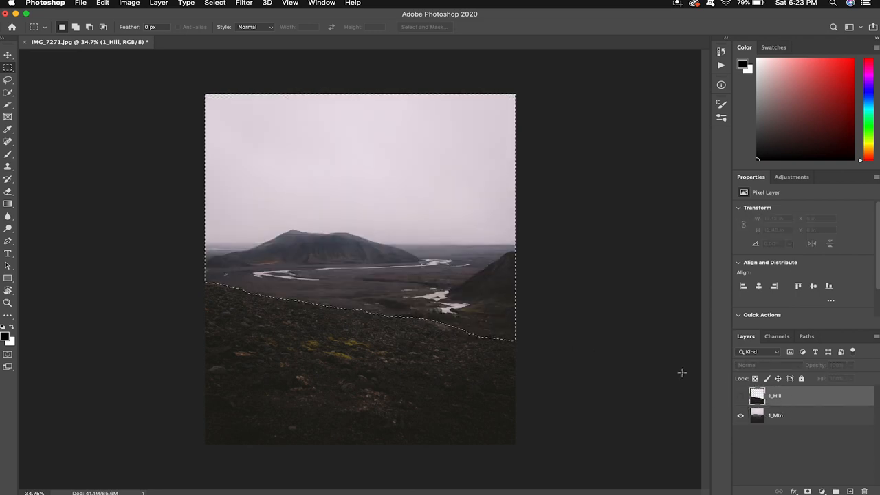
{"action": "right_click", "coordinate": [440, 309]}
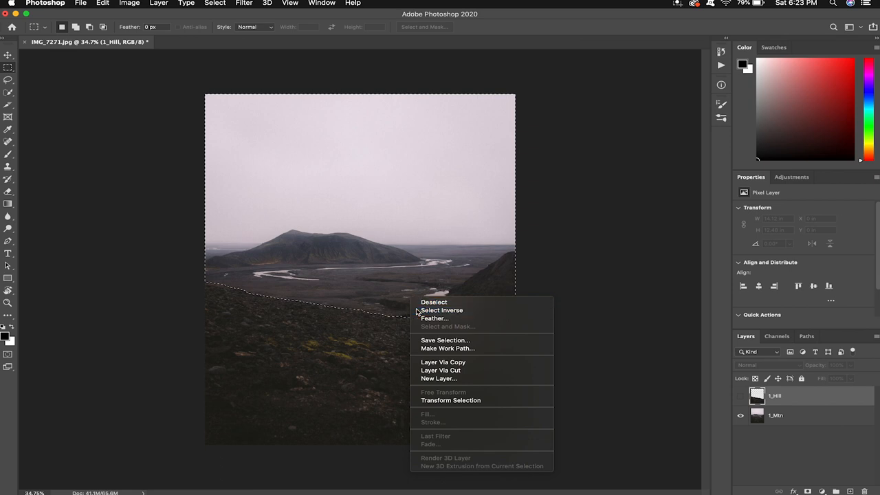
{"action": "left_click", "coordinate": [442, 311]}
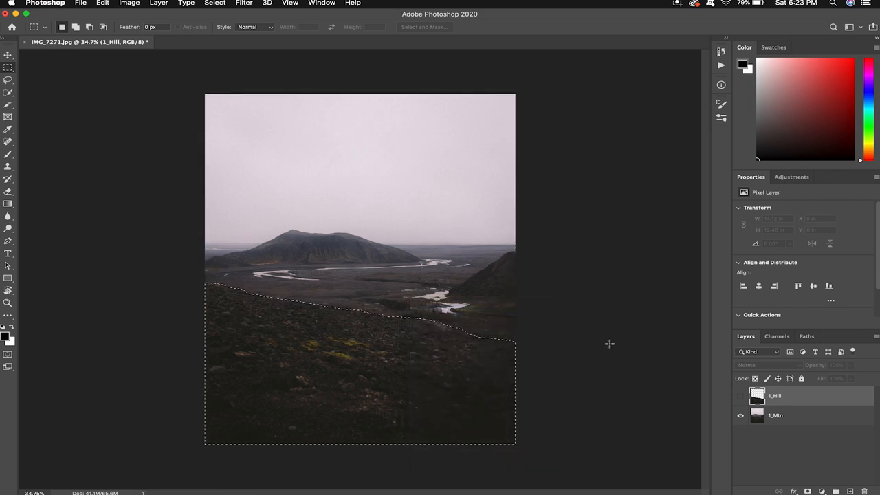
{"action": "left_click", "coordinate": [776, 415]}
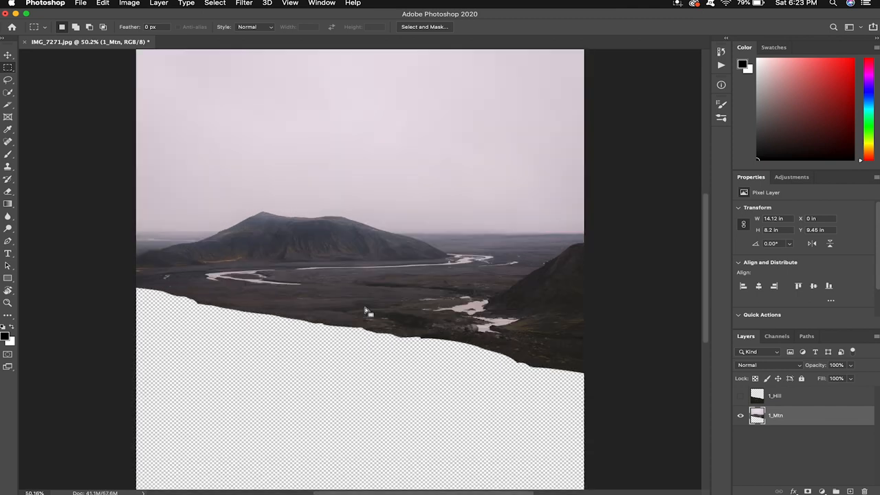
Step: Content-Aware Fill the empty lower area of 1_Mtn with valley ground and deselect
{"action": "left_click", "coordinate": [102, 3]}
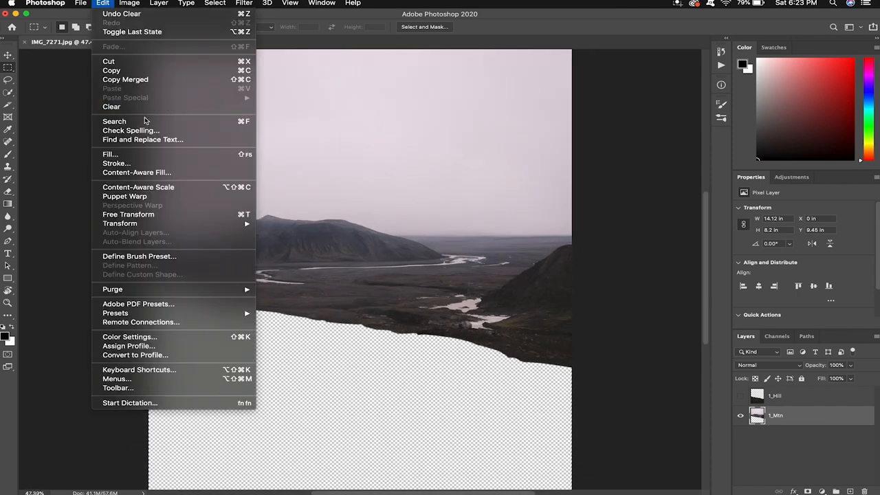
{"action": "mouse_move", "coordinate": [138, 172]}
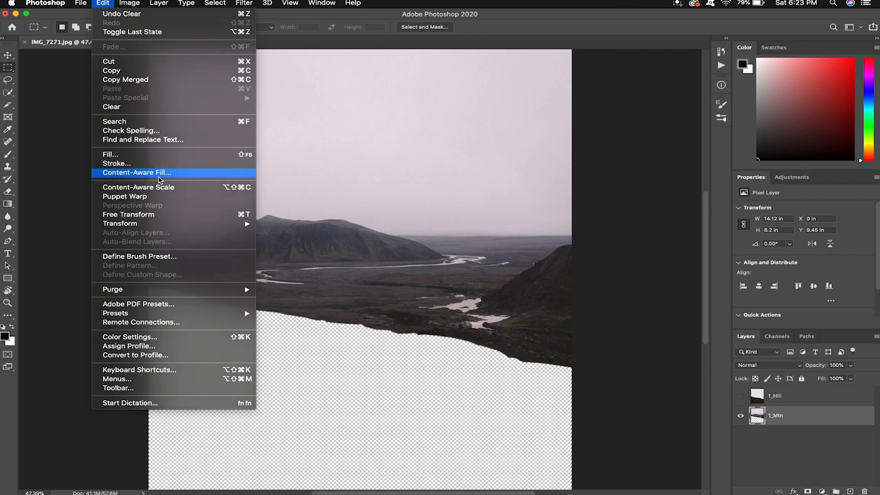
{"action": "left_click", "coordinate": [138, 172]}
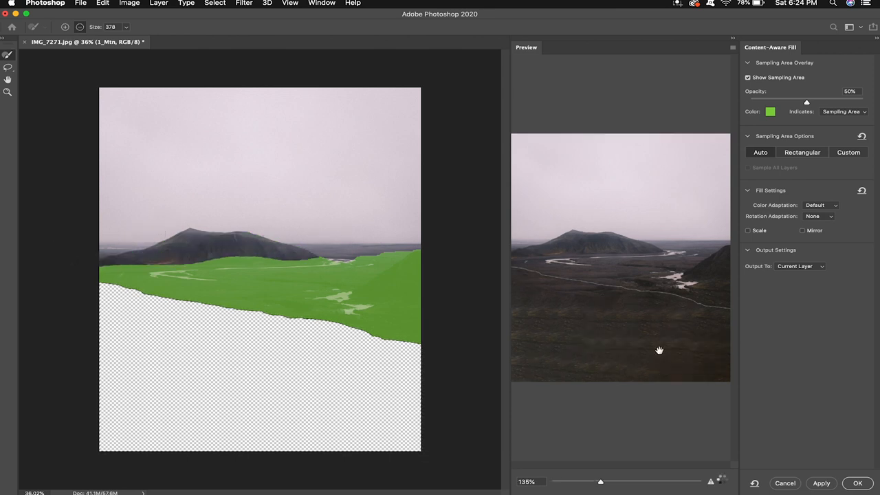
{"action": "left_click", "coordinate": [857, 483]}
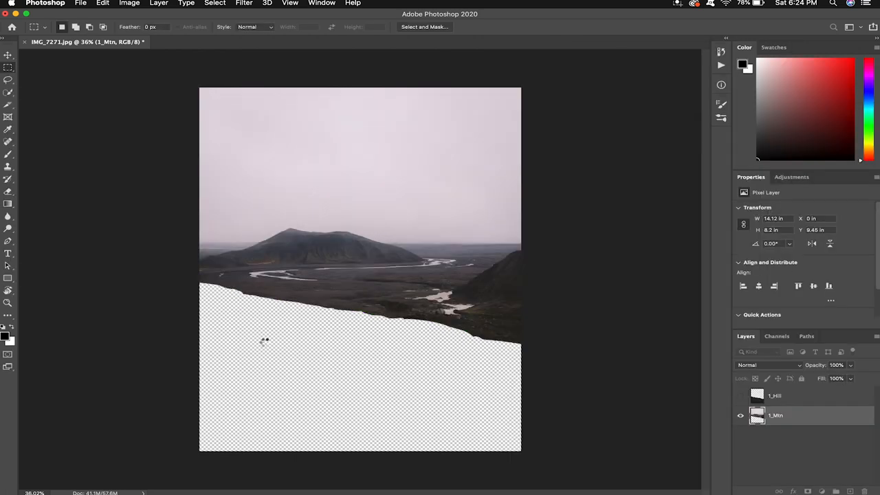
{"action": "mouse_move", "coordinate": [572, 369]}
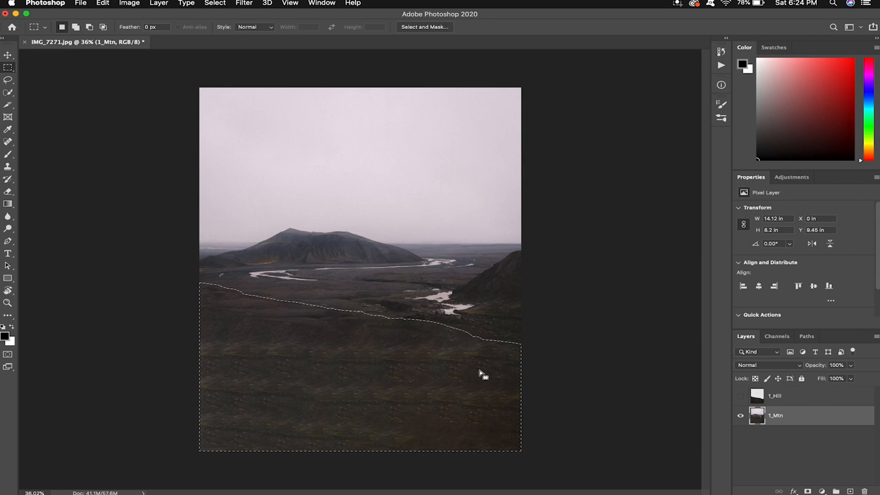
{"action": "right_click", "coordinate": [481, 374]}
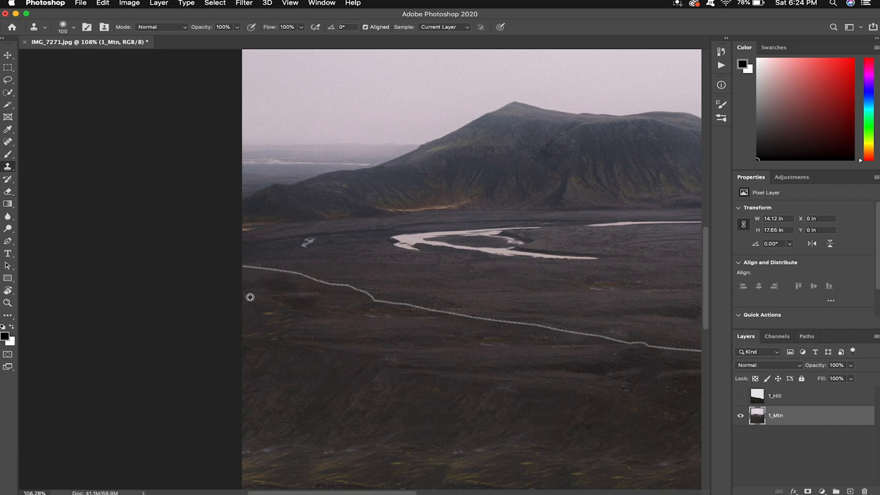
{"action": "mouse_move", "coordinate": [254, 266]}
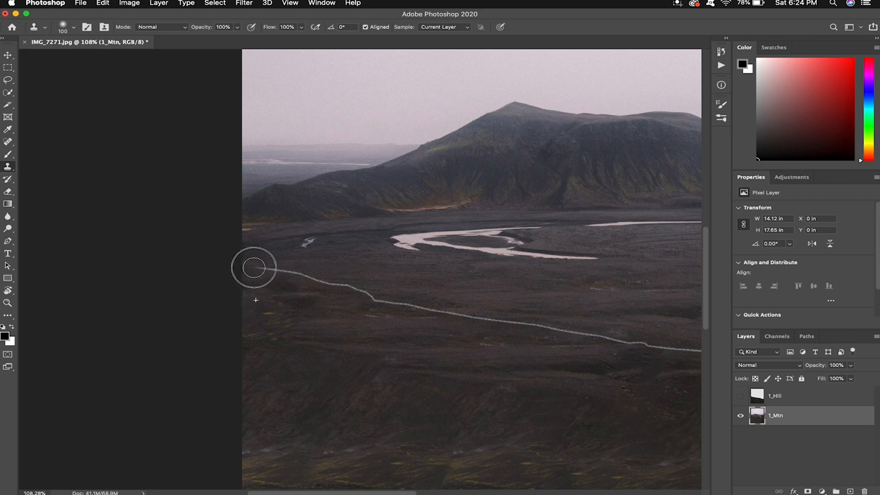
{"action": "mouse_move", "coordinate": [356, 289]}
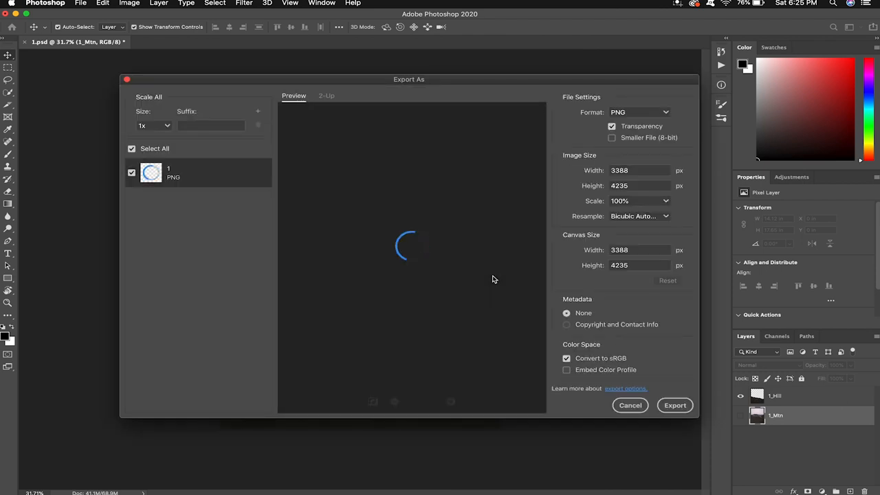
{"action": "mouse_move", "coordinate": [646, 160]}
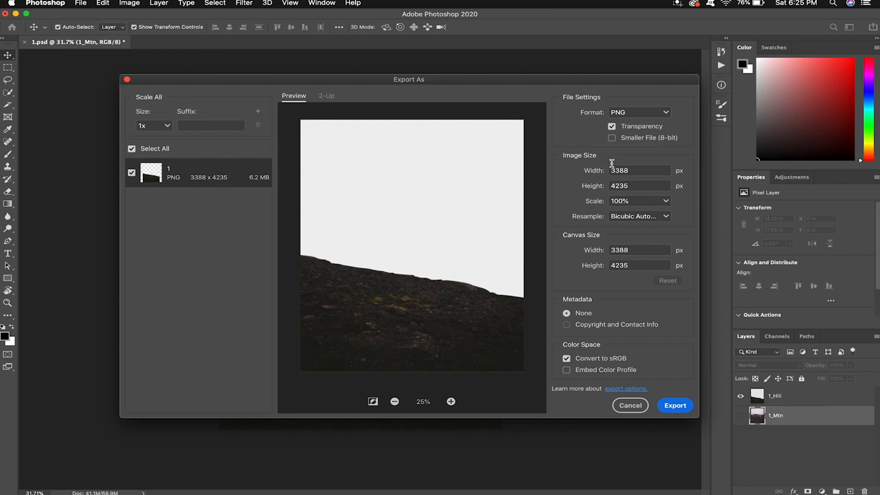
Step: Export the 1_Hill layer as a transparent PNG and return to the Boat folder
{"action": "left_click", "coordinate": [674, 404]}
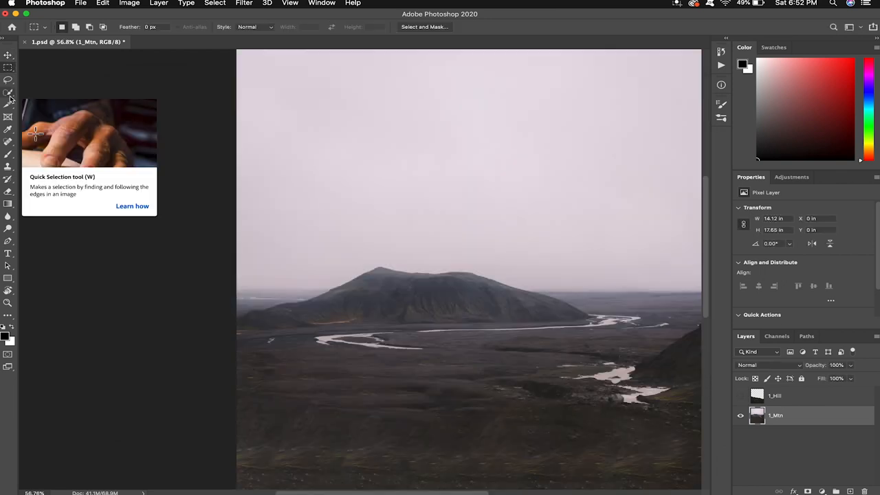
{"action": "left_click", "coordinate": [8, 91]}
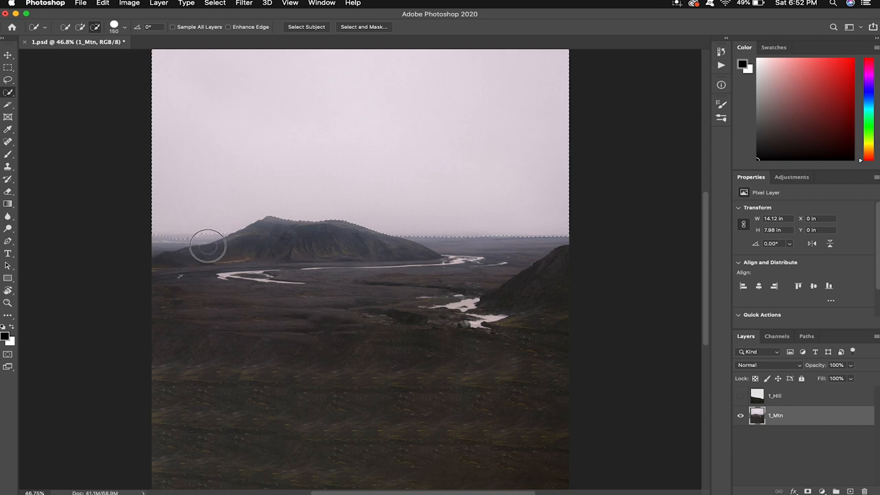
{"action": "mouse_move", "coordinate": [153, 245]}
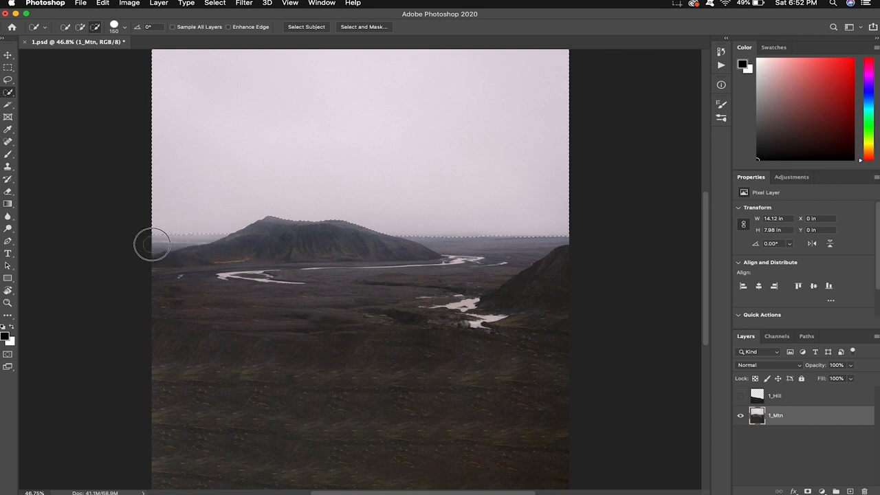
{"action": "key", "text": "Delete"}
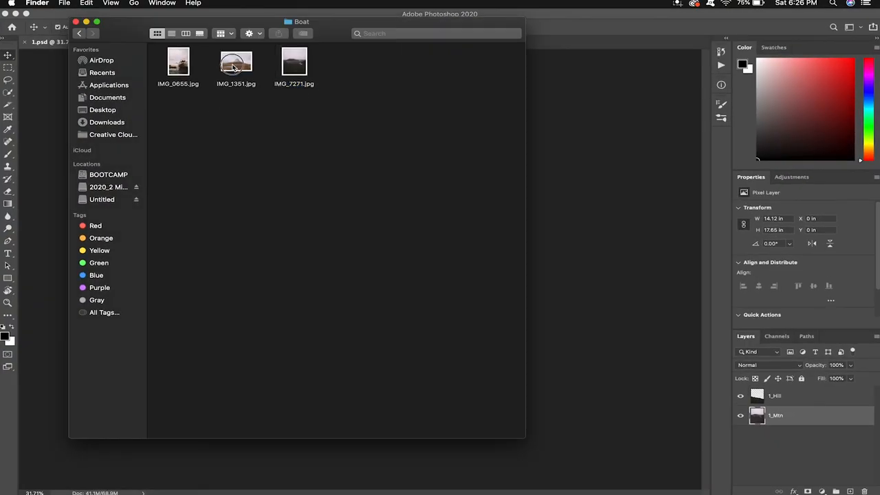
Step: Open the snowy peak photo and unlock its background layer for duplicating
{"action": "double_click", "coordinate": [236, 60]}
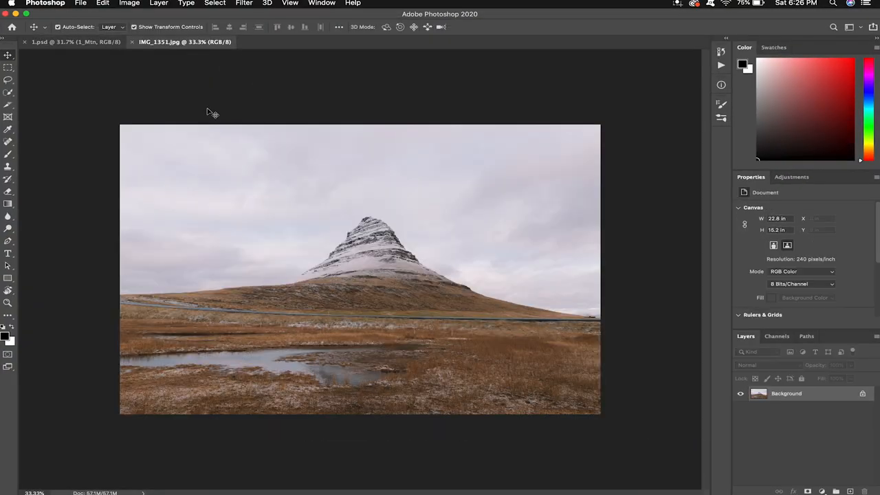
{"action": "double_click", "coordinate": [786, 393]}
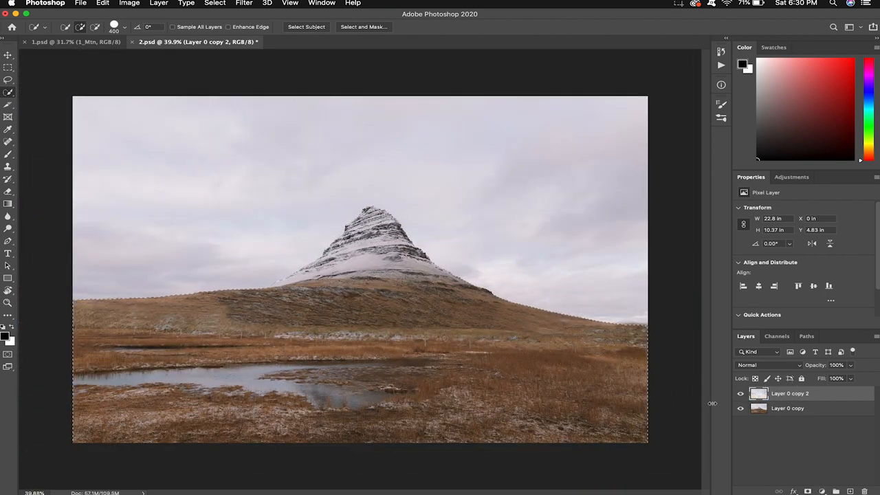
Step: Clear the land from the top copy and the sky from the lower copy, then deselect
{"action": "left_click", "coordinate": [740, 407]}
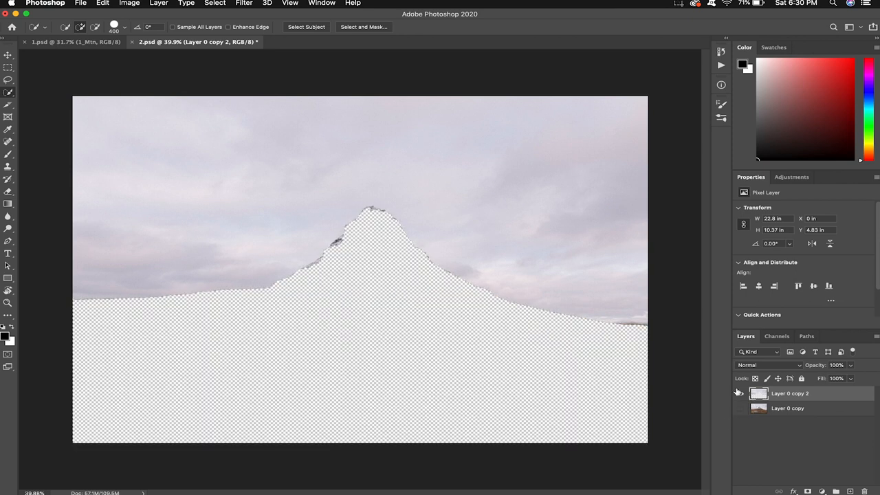
{"action": "left_click", "coordinate": [740, 407]}
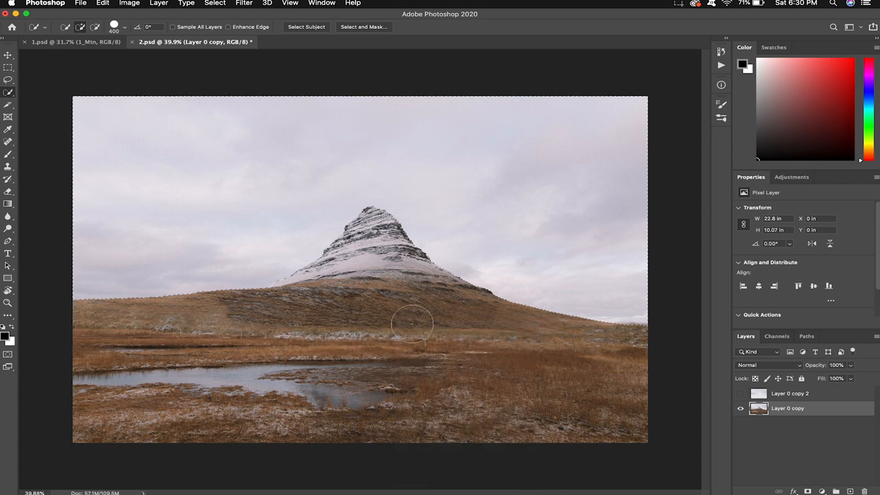
{"action": "left_click", "coordinate": [740, 408]}
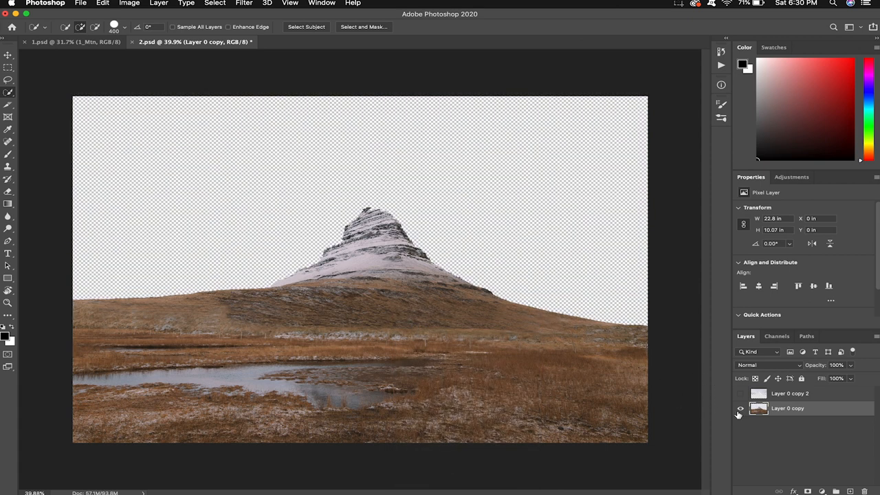
{"action": "left_click", "coordinate": [740, 406]}
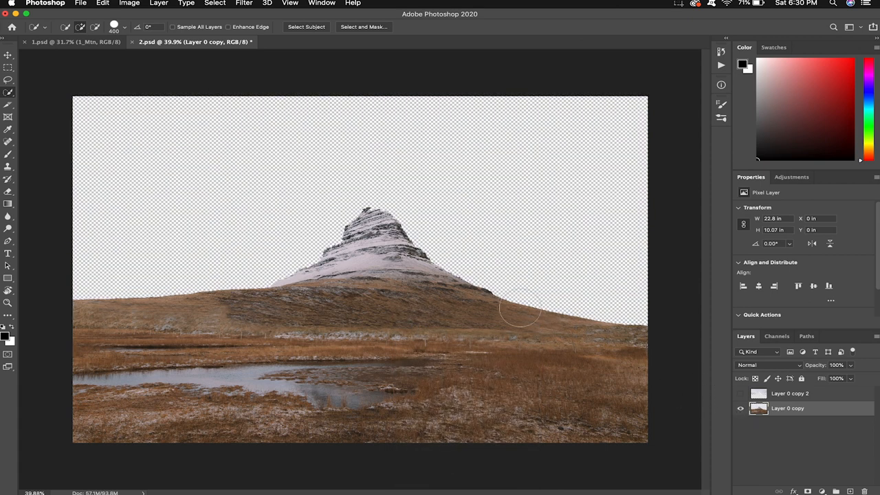
{"action": "left_click", "coordinate": [740, 393]}
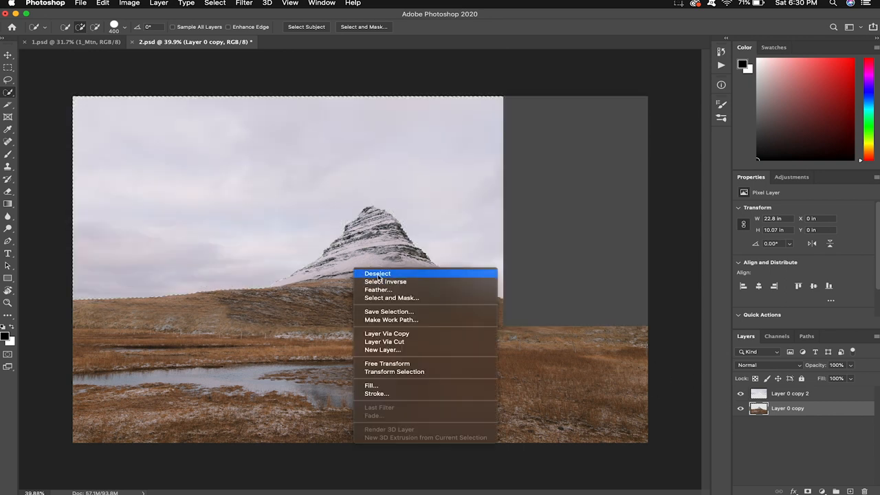
{"action": "left_click", "coordinate": [377, 272]}
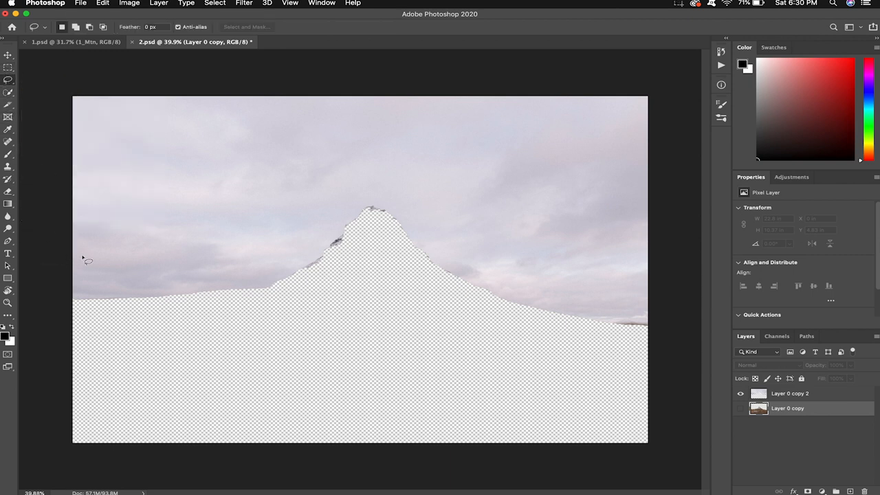
{"action": "mouse_move", "coordinate": [263, 294]}
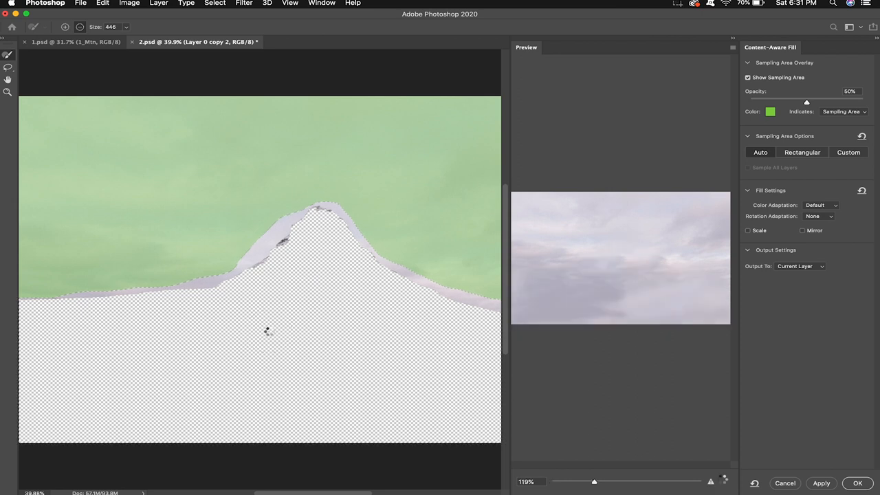
Step: Content-Aware Fill the mountain gap in the Sky layer and rename the mountain layer
{"action": "left_click", "coordinate": [857, 483]}
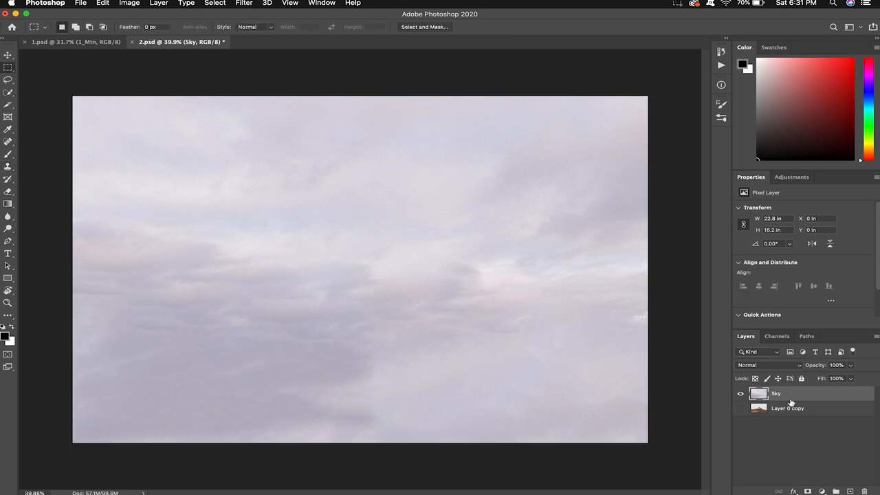
{"action": "left_click", "coordinate": [786, 407]}
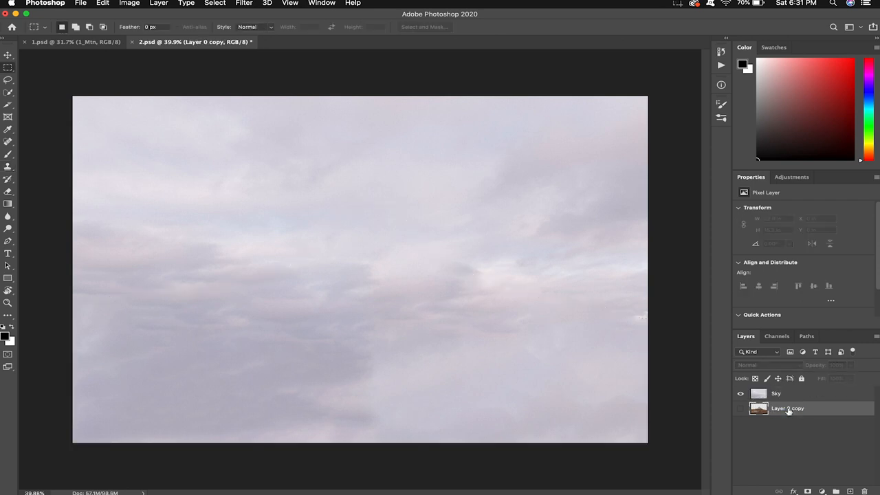
{"action": "double_click", "coordinate": [786, 407]}
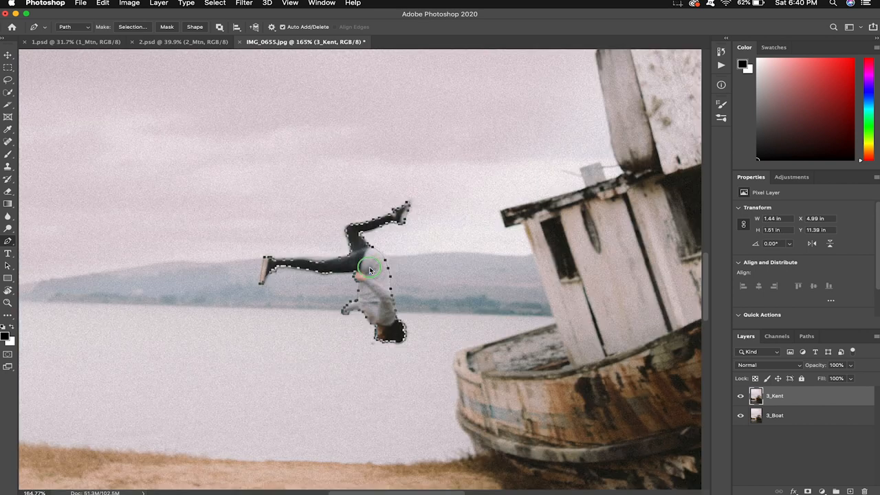
Step: Make a selection from the traced person outline and hide the boat layer to show the cutout
{"action": "left_click", "coordinate": [132, 27]}
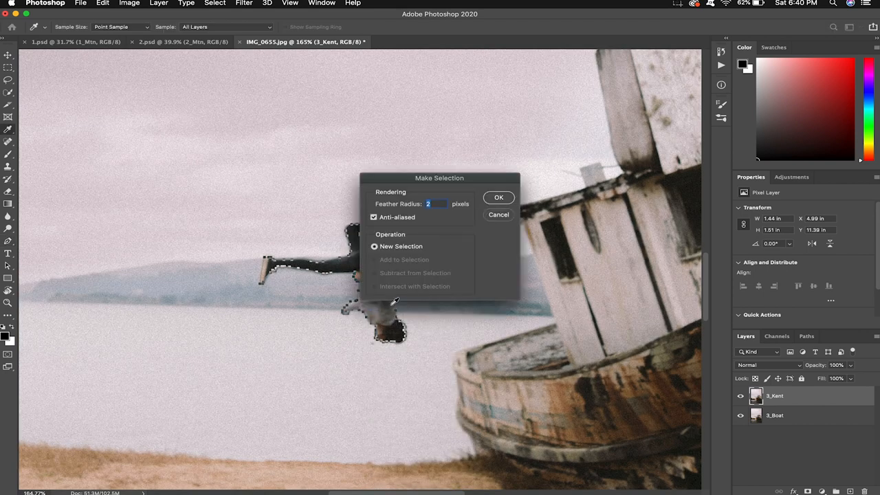
{"action": "left_click", "coordinate": [498, 198]}
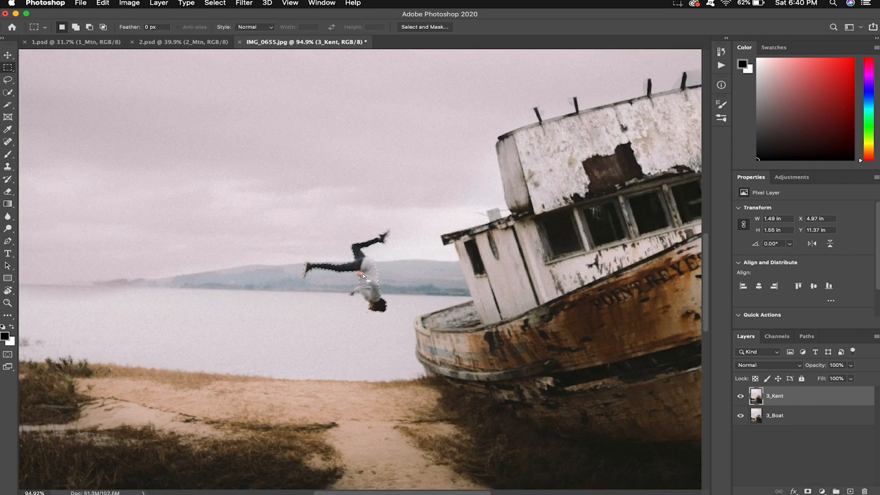
{"action": "left_click", "coordinate": [740, 415]}
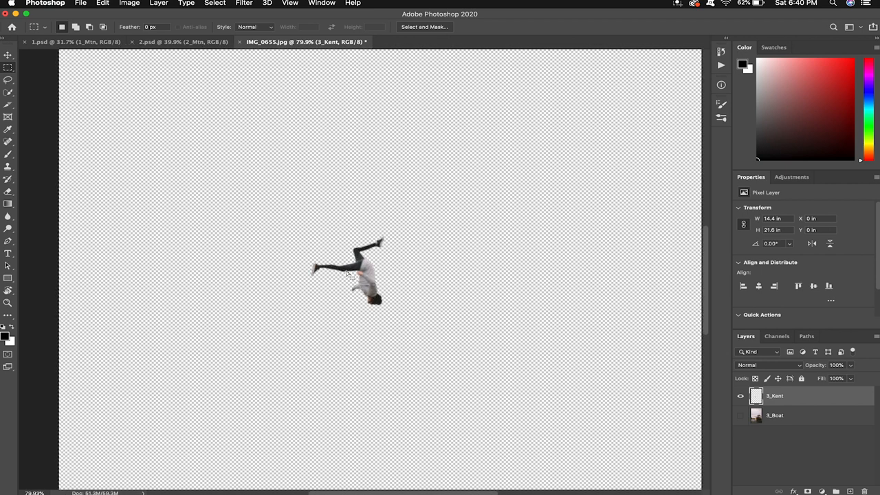
Step: Copy the traced area to 3_Boat No Reflection and clone the reflection out of the puddle
{"action": "left_click", "coordinate": [776, 415]}
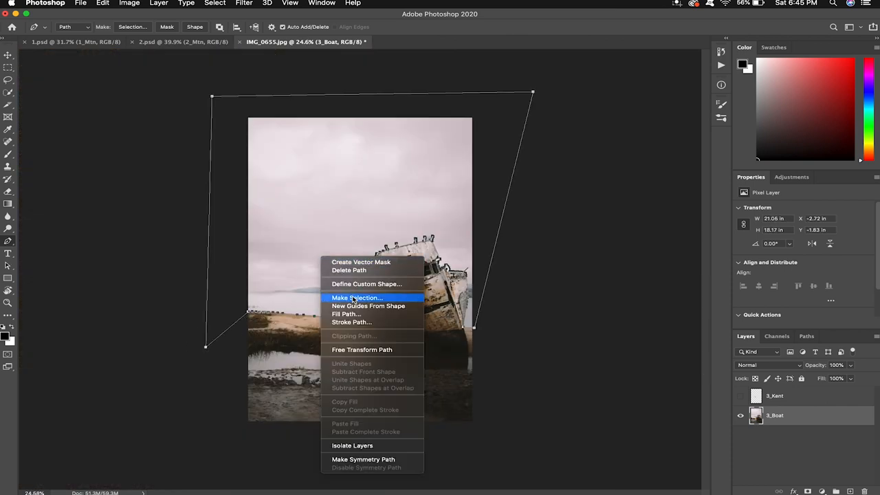
{"action": "left_click", "coordinate": [356, 297]}
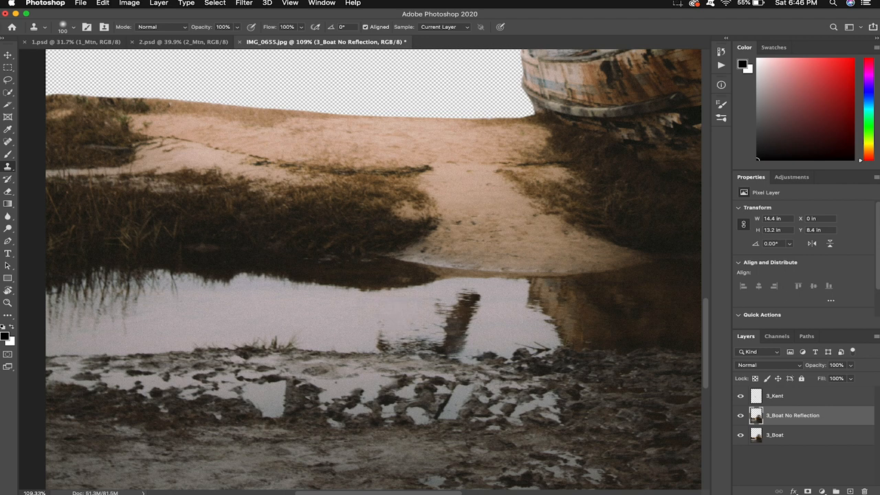
{"action": "left_click", "coordinate": [449, 304]}
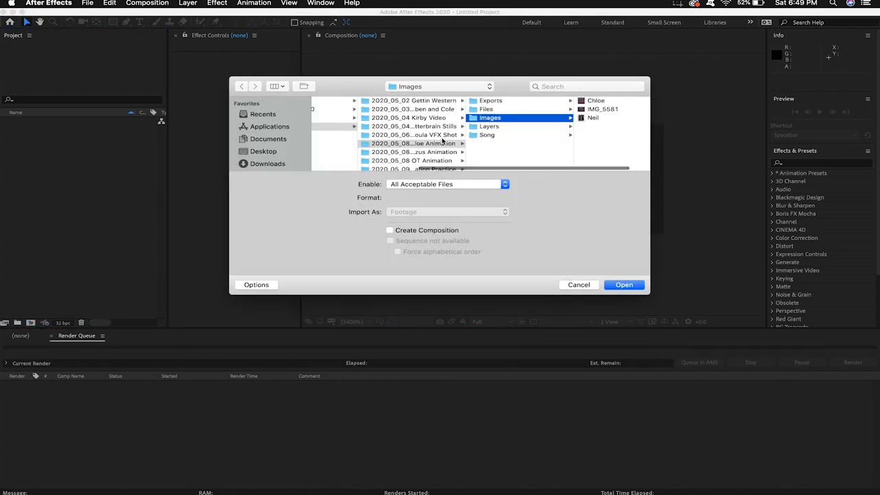
Step: Import the images folder and create Comp 1 with the landscape layers stacked Kent to Sky
{"action": "left_click", "coordinate": [413, 168]}
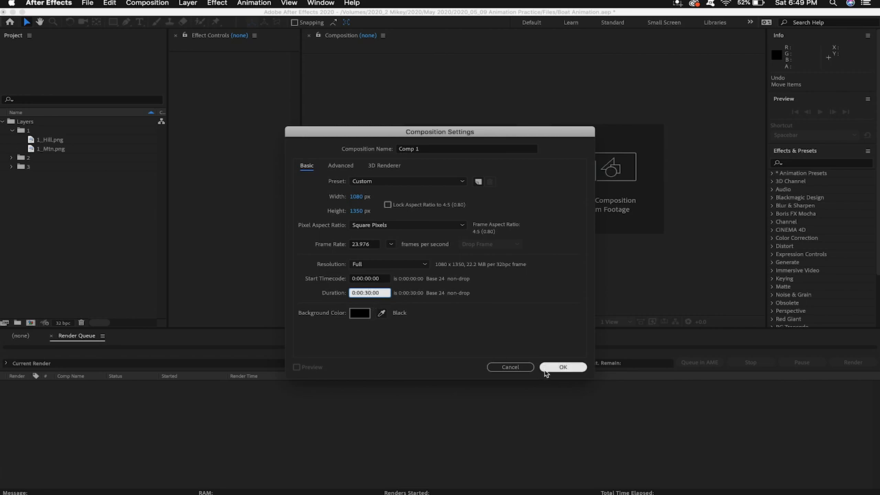
{"action": "left_click", "coordinate": [562, 365]}
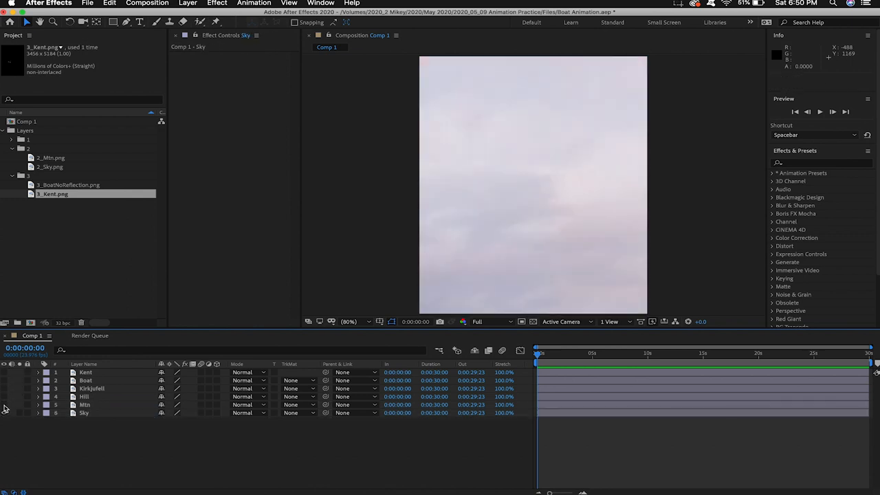
Step: Make all six layers 3D and push Mtn and Sky back on Position Z
{"action": "left_click", "coordinate": [85, 371]}
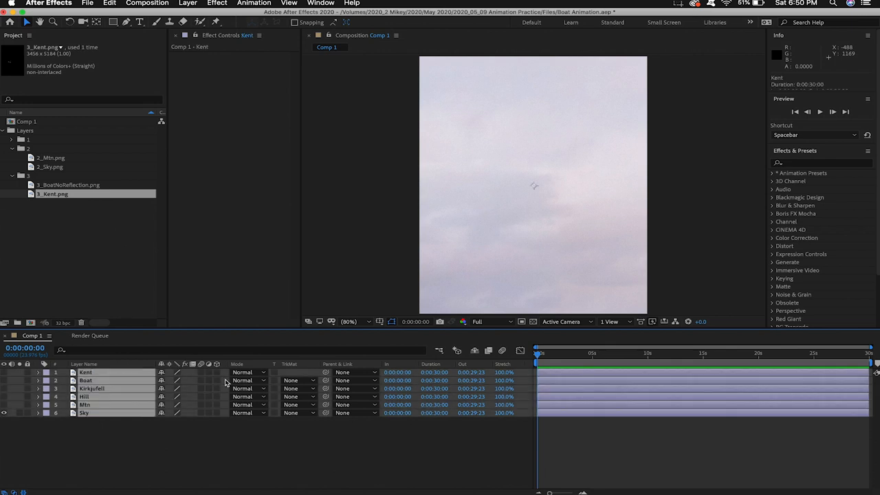
{"action": "left_click", "coordinate": [216, 371]}
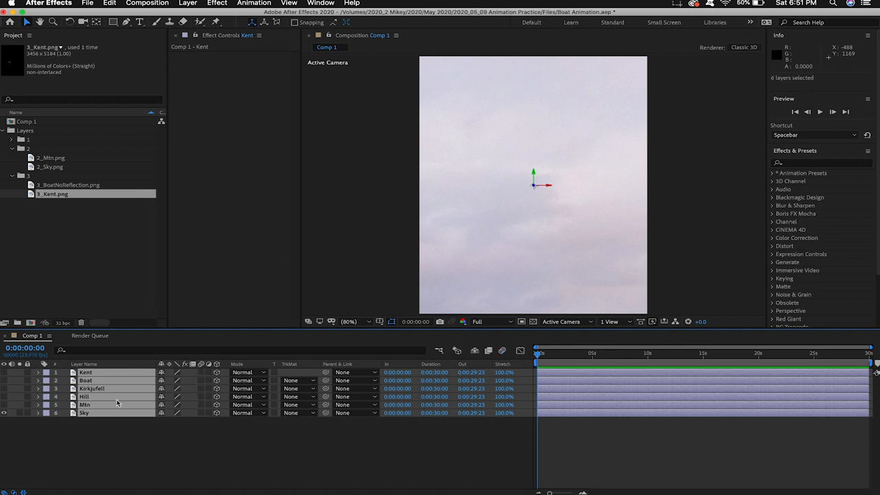
{"action": "left_click", "coordinate": [85, 412]}
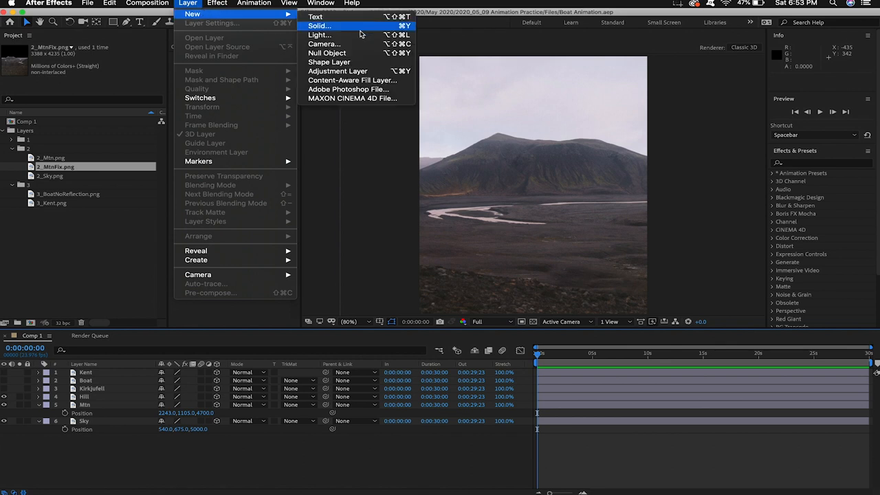
Step: Add a 50mm camera to Comp 1 and split the viewer into two views
{"action": "left_click", "coordinate": [325, 44]}
{"action": "type", "text": "Camera 50"}
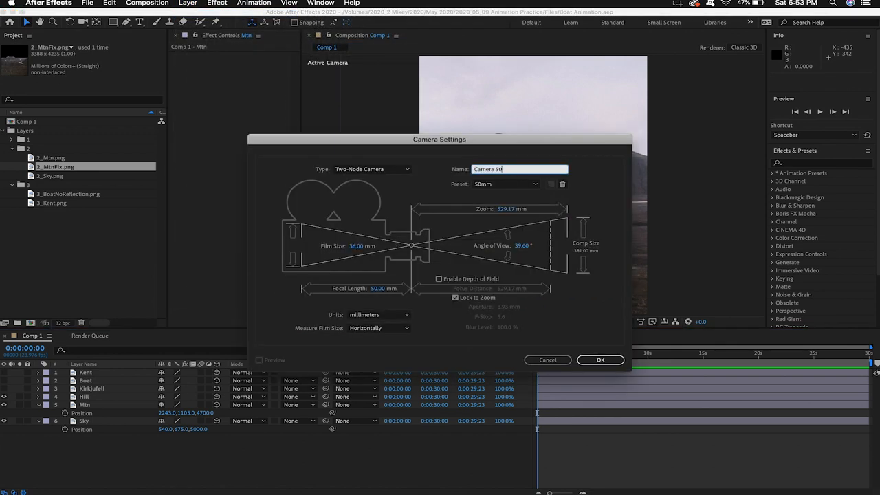
{"action": "left_click", "coordinate": [600, 360]}
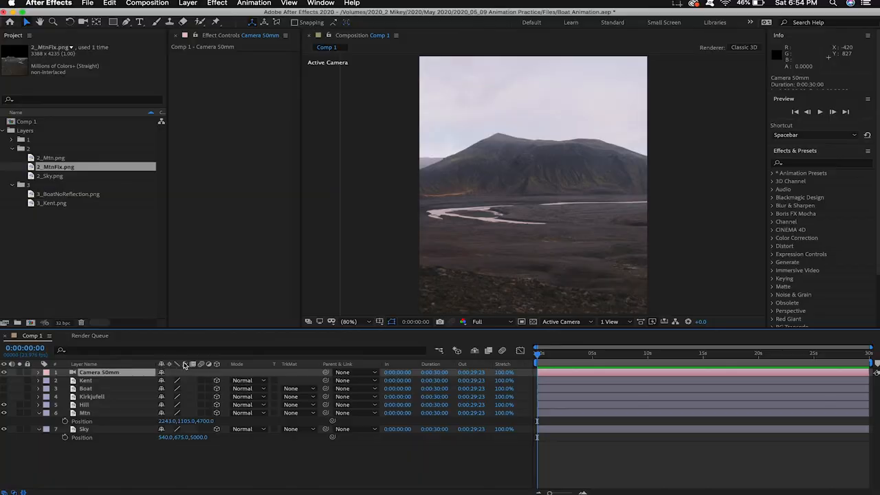
{"action": "left_click", "coordinate": [39, 371]}
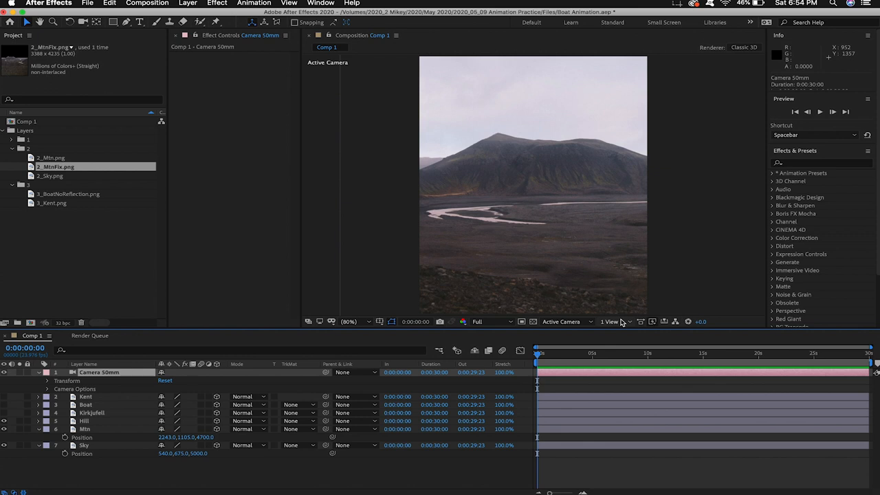
{"action": "left_click", "coordinate": [610, 322]}
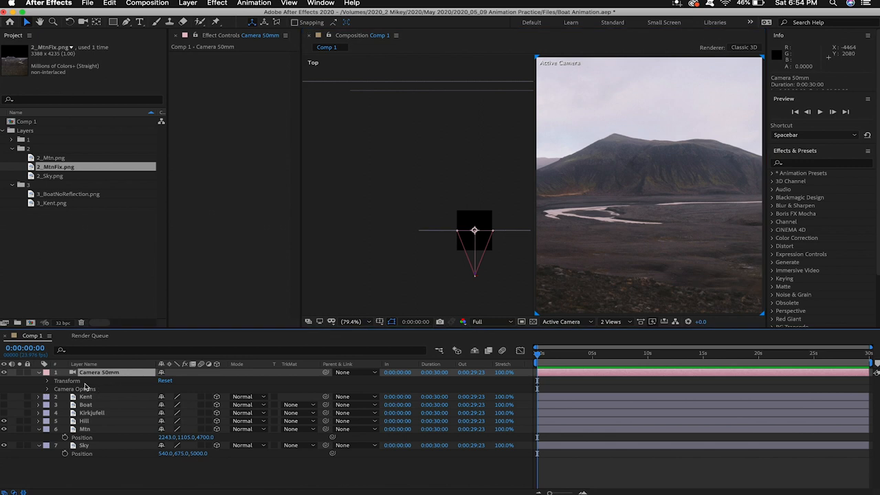
Step: Keyframe the camera's Position and Point of Interest and pull it back from the scene in Top view
{"action": "left_click", "coordinate": [46, 379]}
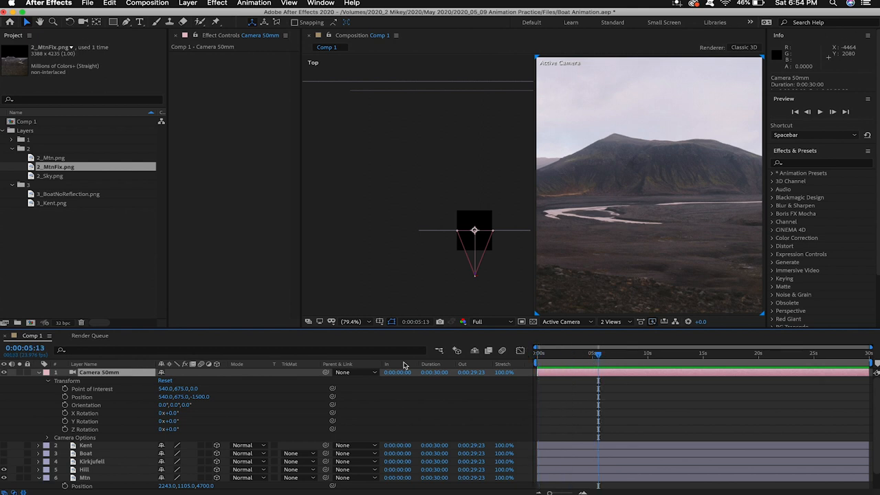
{"action": "left_click", "coordinate": [65, 395]}
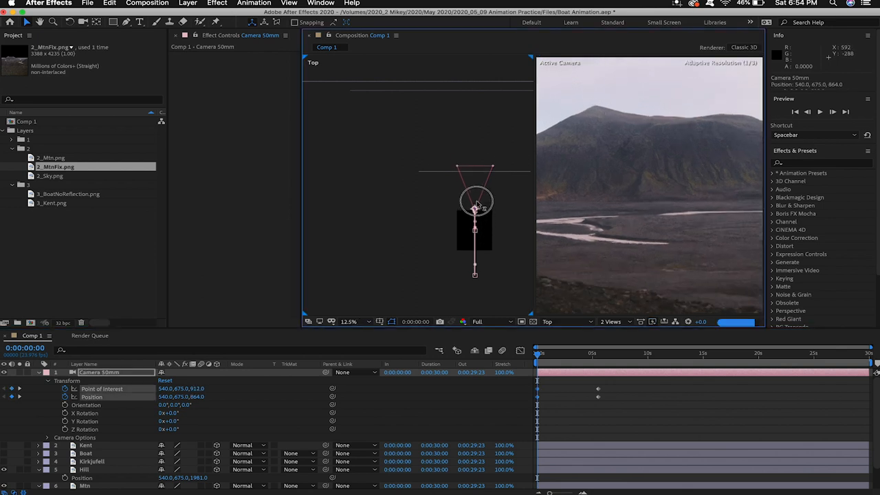
{"action": "left_click_drag", "start_coordinate": [474, 209], "coordinate": [474, 185]}
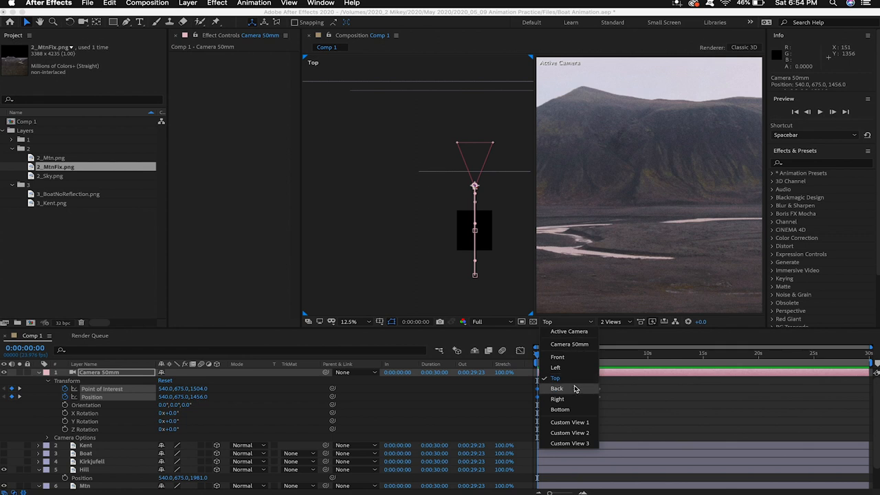
{"action": "left_click", "coordinate": [557, 387]}
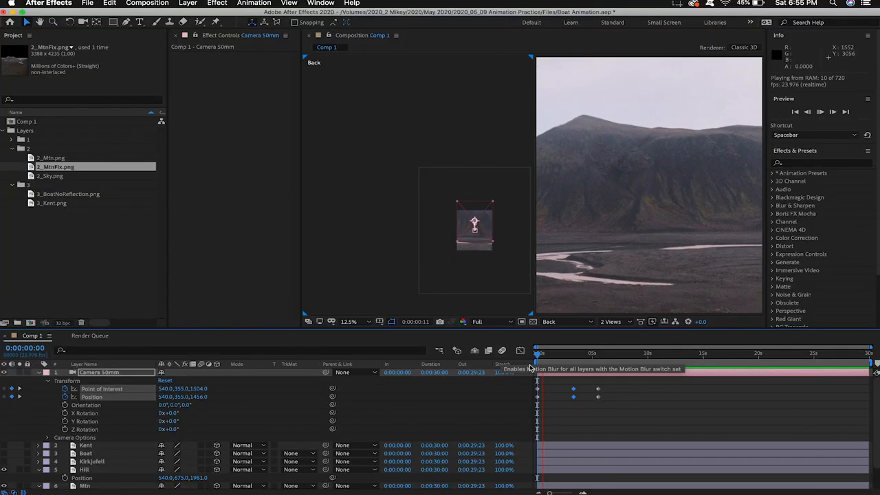
Step: Lower preview resolution to Third and select the camera's position keyframes around five seconds
{"action": "left_click", "coordinate": [493, 322]}
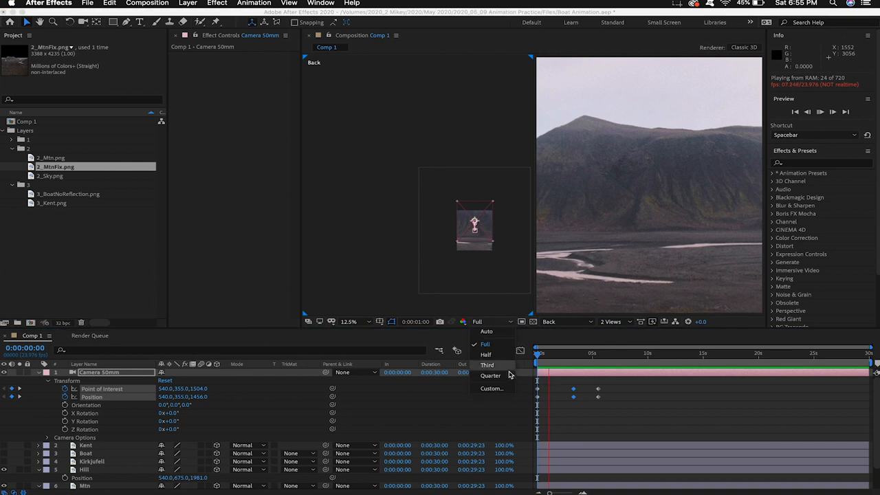
{"action": "left_click", "coordinate": [486, 364]}
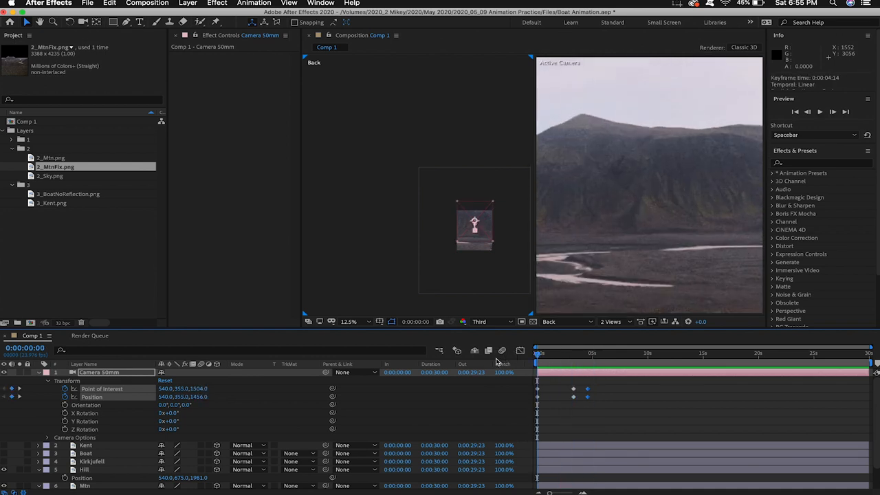
{"action": "key", "text": "space"}
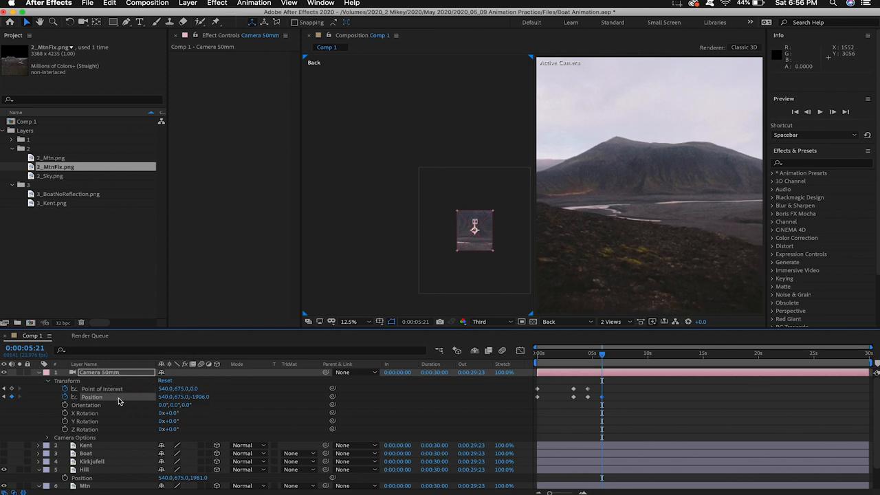
{"action": "left_click", "coordinate": [101, 388]}
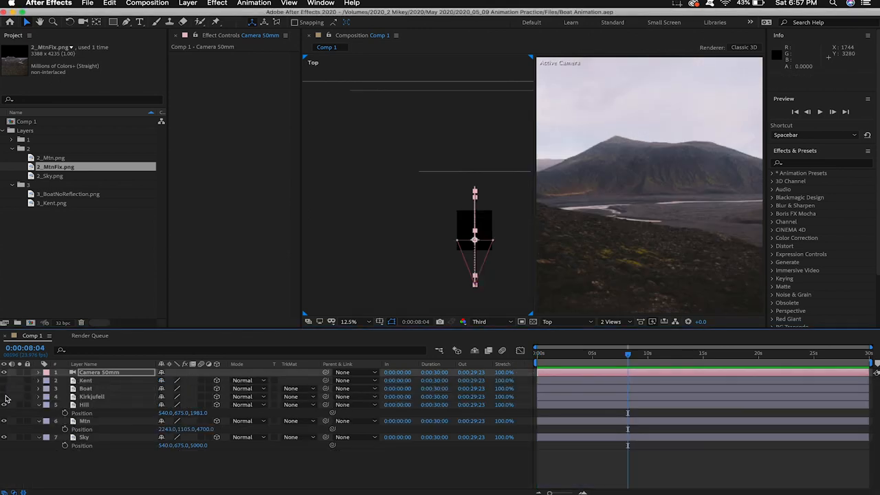
Step: Push the camera forward along Z past the hill layers until the boat is framed
{"action": "left_click", "coordinate": [90, 396]}
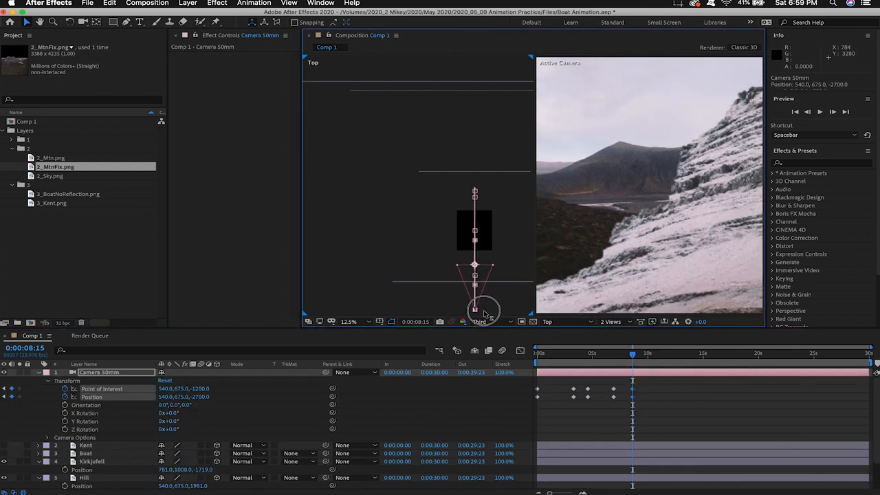
{"action": "left_click_drag", "start_coordinate": [474, 309], "coordinate": [488, 330]}
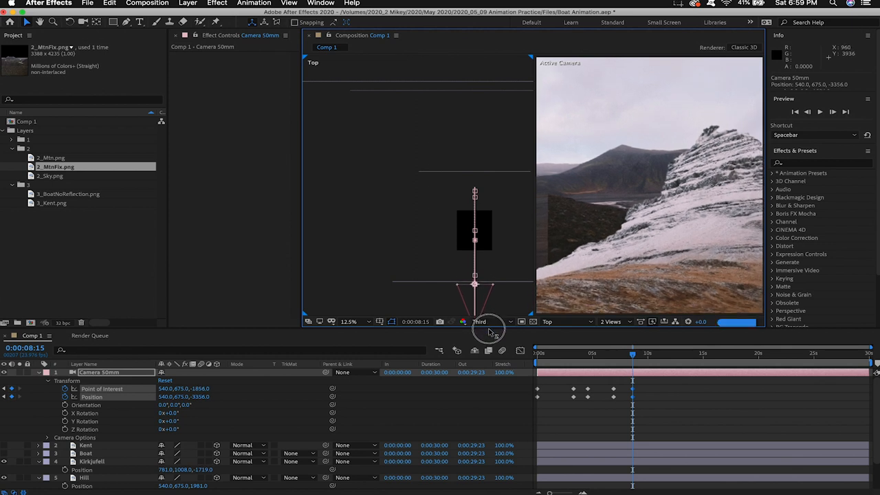
{"action": "left_click_drag", "start_coordinate": [474, 284], "coordinate": [474, 309]}
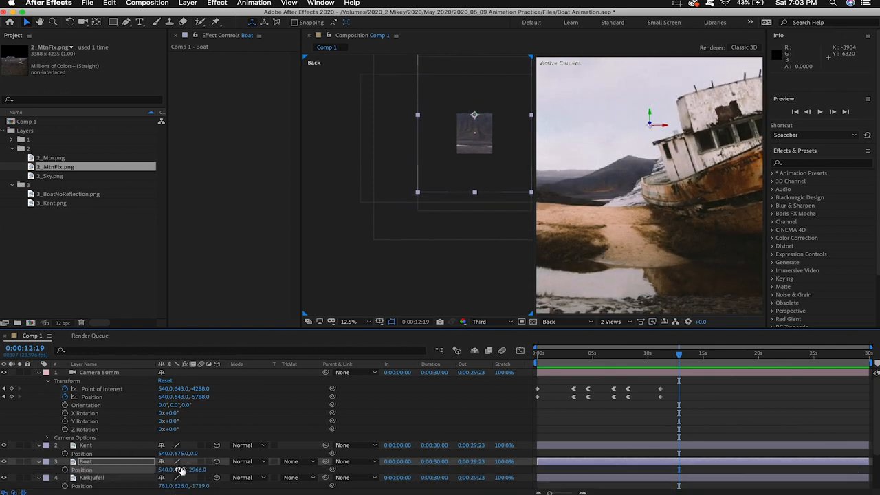
Step: Reposition the camera in Top view to frame Kent above the boat
{"action": "left_click", "coordinate": [85, 445]}
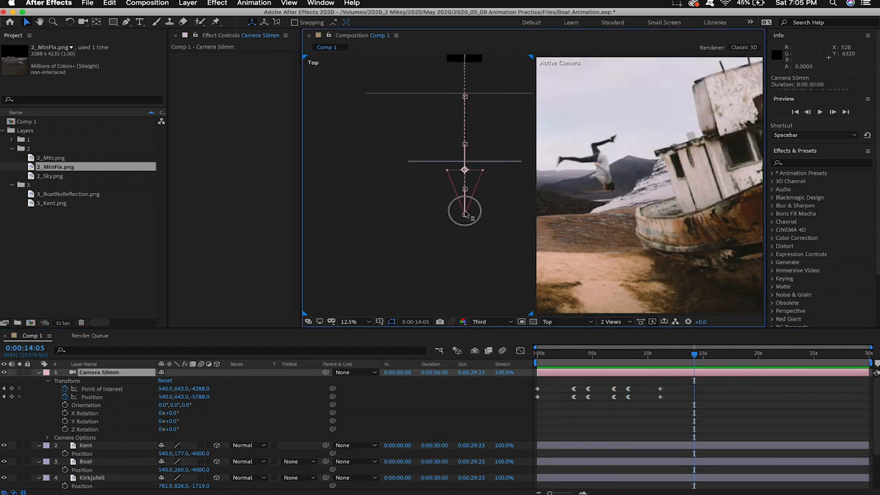
{"action": "left_click_drag", "start_coordinate": [465, 212], "coordinate": [465, 226]}
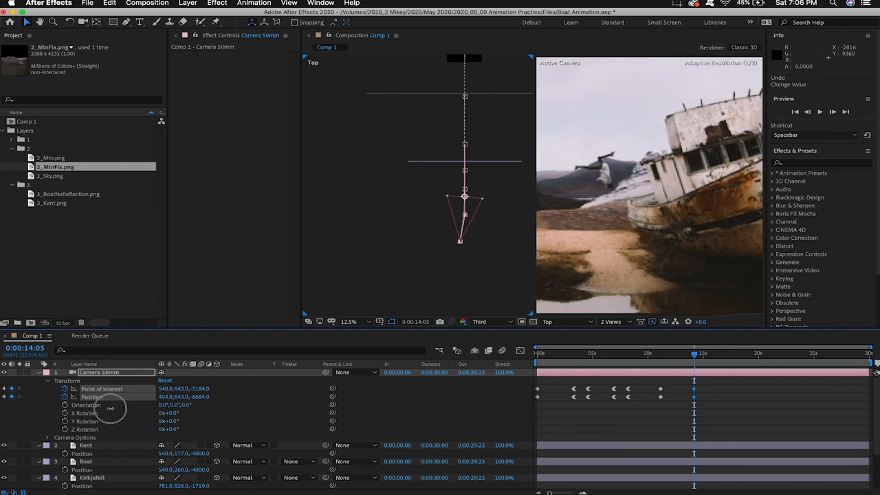
{"action": "left_click", "coordinate": [540, 352]}
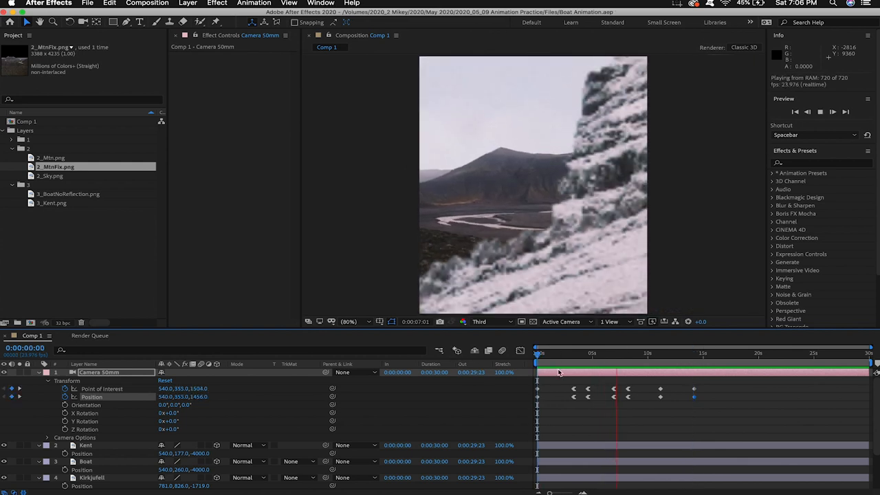
Step: Apply Easy Ease to the camera keyframe near four seconds and RAM-preview the move
{"action": "left_click", "coordinate": [589, 351]}
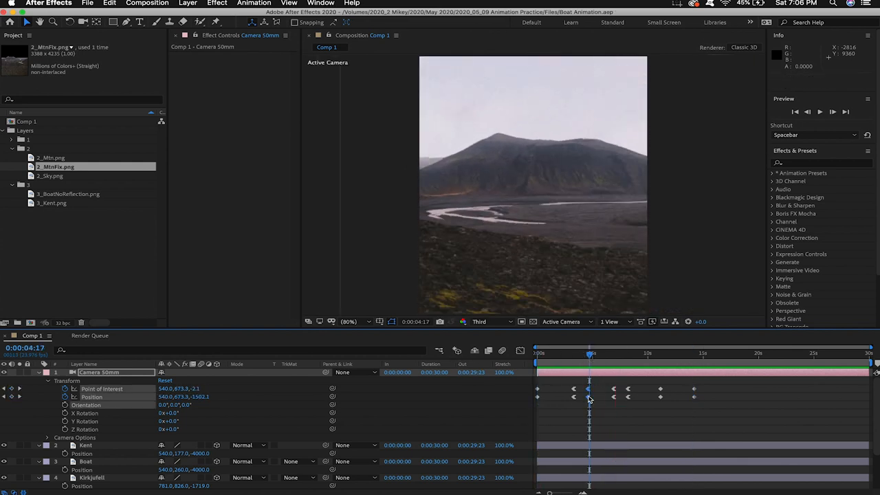
{"action": "right_click", "coordinate": [588, 396]}
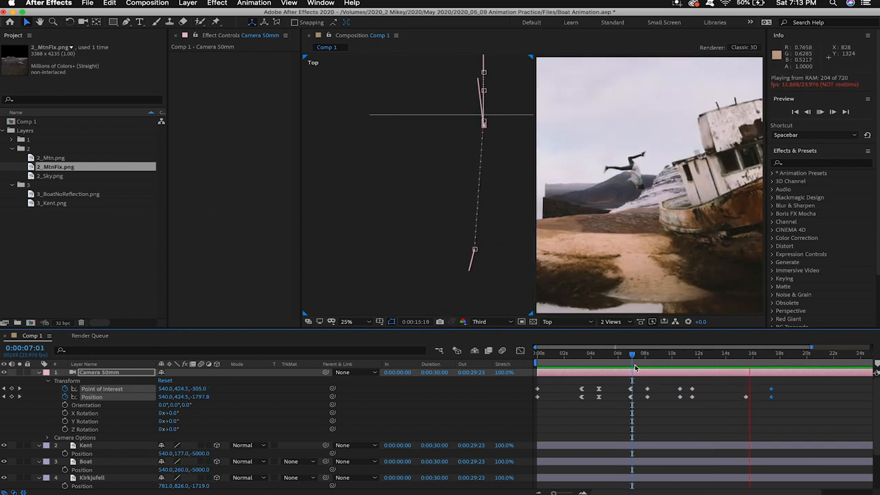
{"action": "key", "text": "space"}
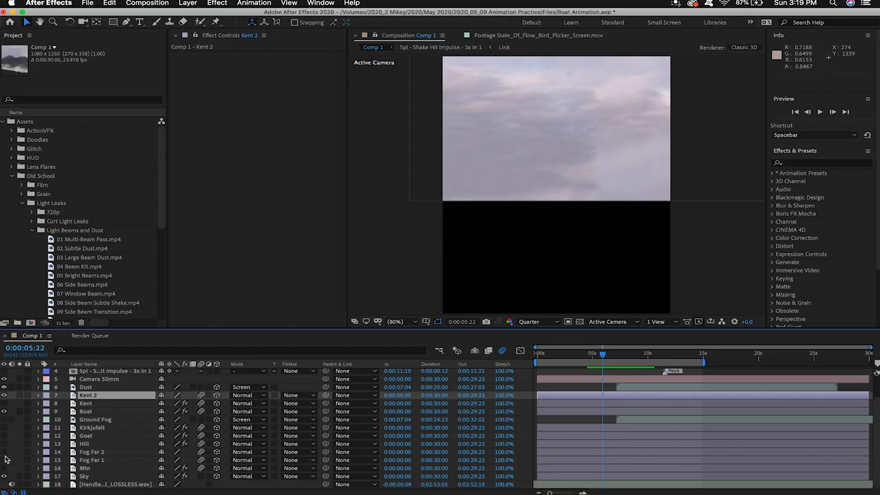
{"action": "mouse_move", "coordinate": [349, 337]}
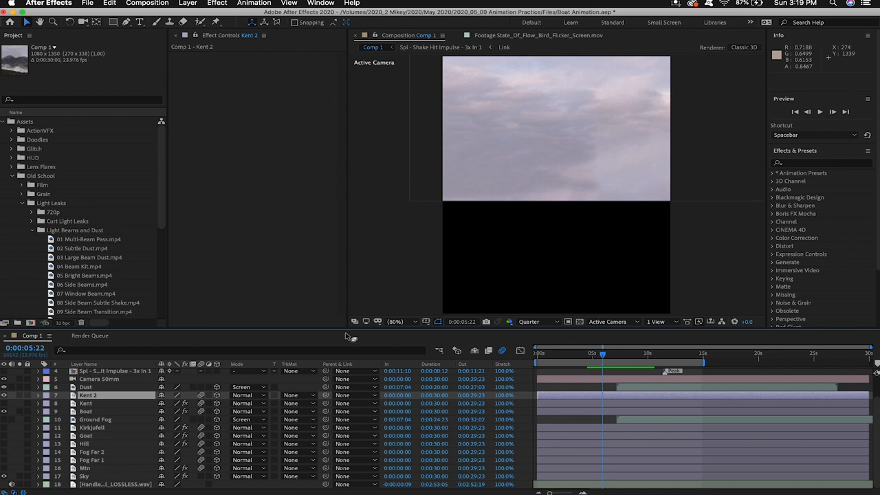
Step: Preview the comp with the fog, dust and flare clips stacked above the landscape
{"action": "key", "text": "space"}
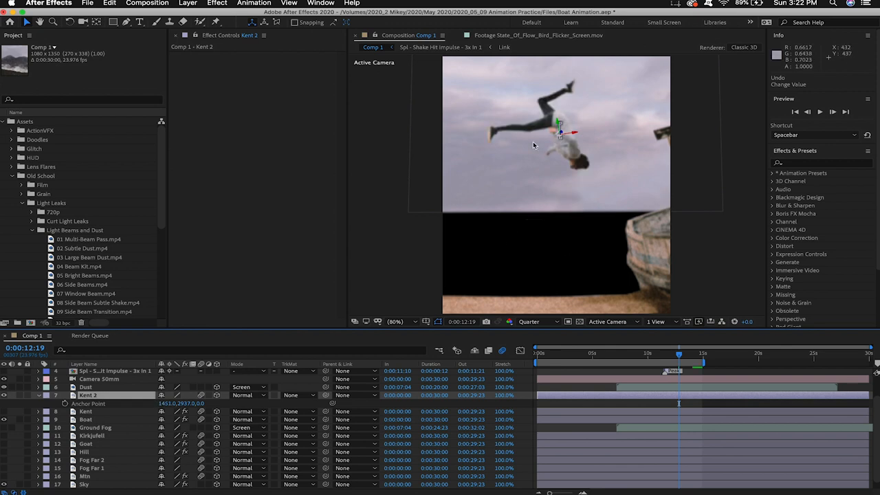
{"action": "mouse_move", "coordinate": [113, 407]}
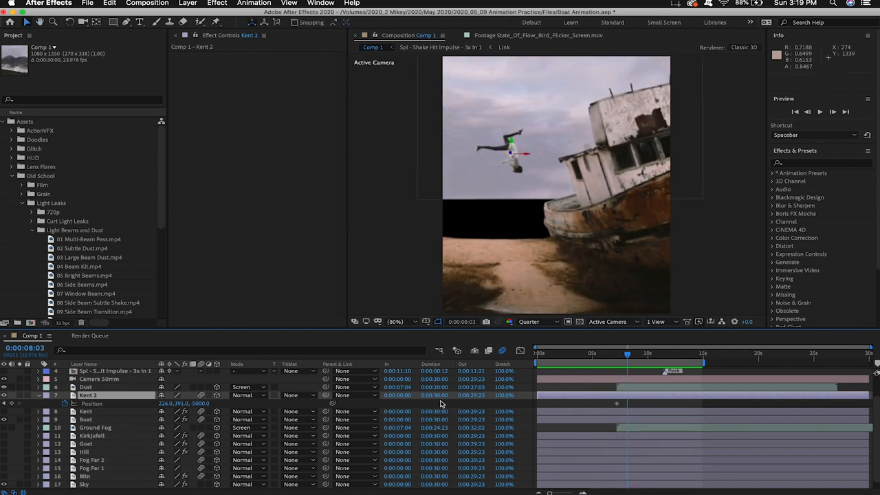
Step: Scrub through Kent 2's flip checking rotation, then switch to the Puppet Position Pin tool
{"action": "key", "text": "space"}
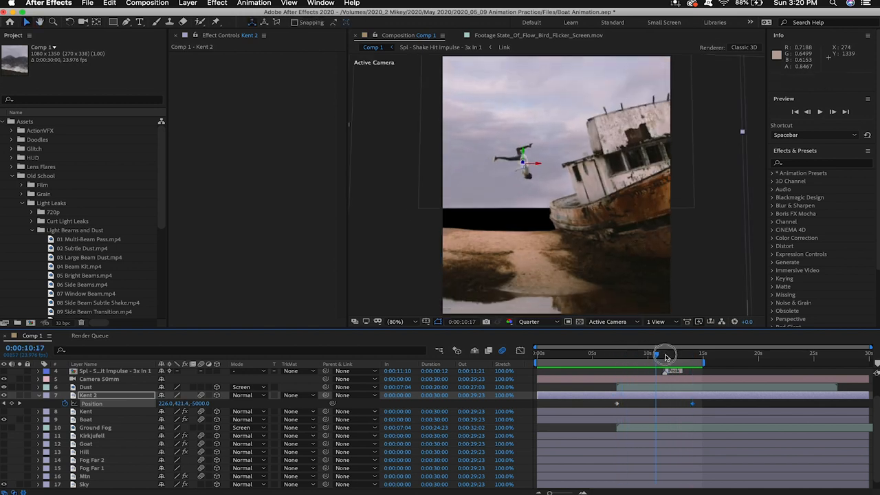
{"action": "left_click_drag", "start_coordinate": [665, 355], "coordinate": [619, 354]}
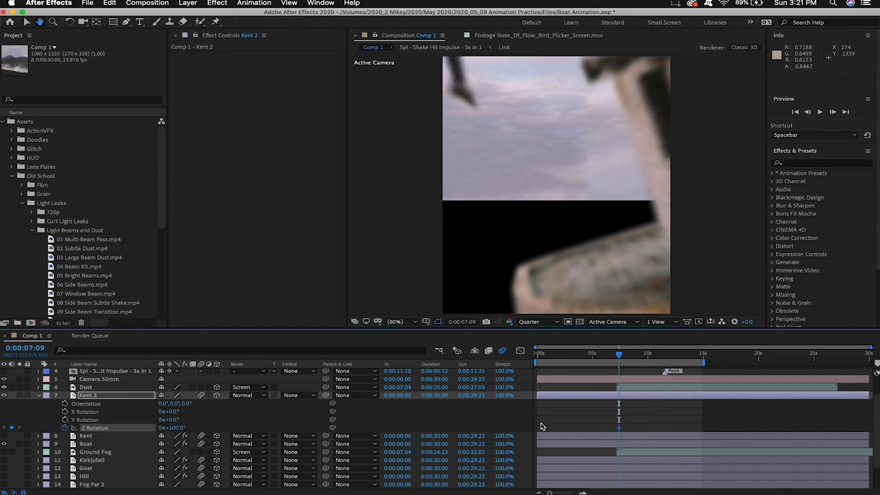
{"action": "key", "text": "space"}
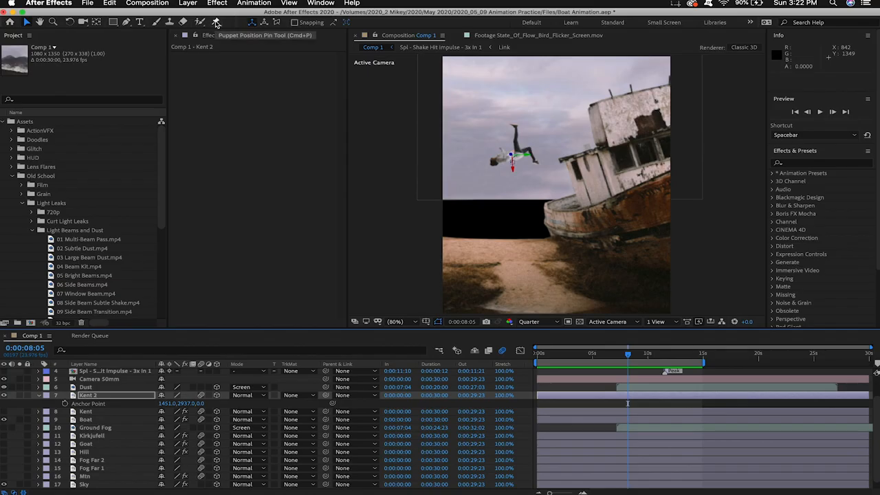
Step: Place puppet pins on Kent's torso and both legs around seven seconds
{"action": "left_click", "coordinate": [217, 22]}
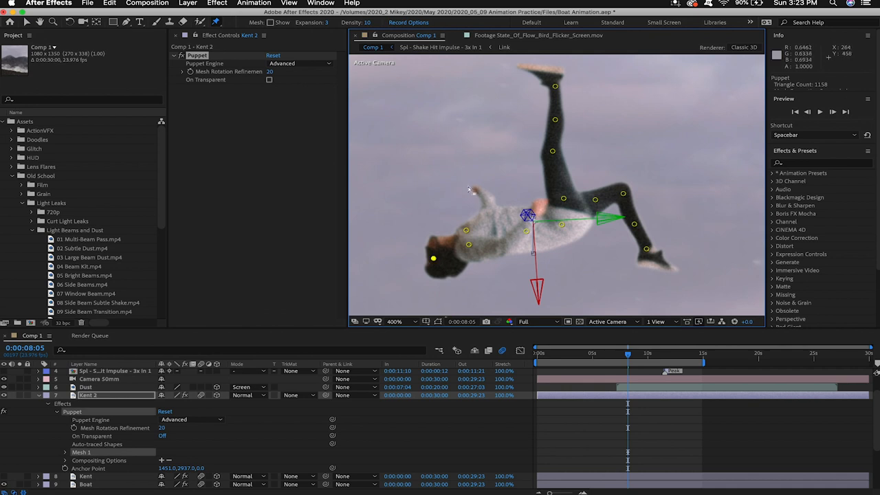
{"action": "left_click", "coordinate": [395, 322]}
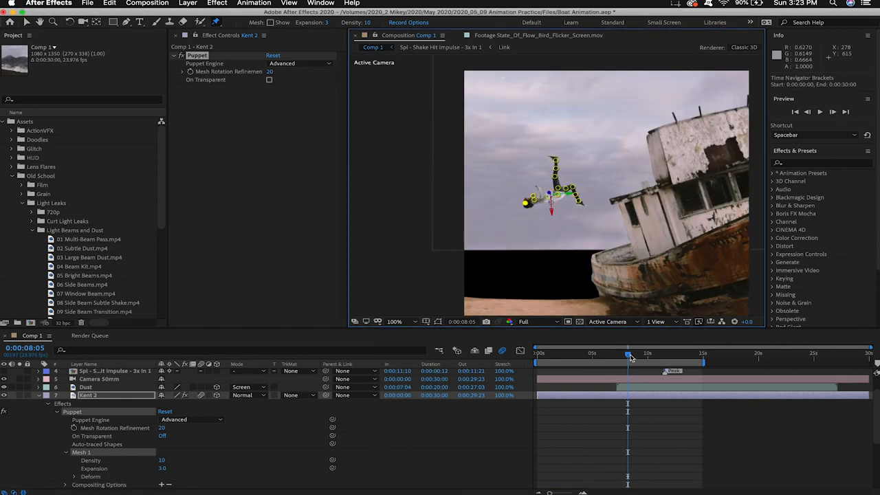
{"action": "left_click_drag", "start_coordinate": [630, 355], "coordinate": [621, 354]}
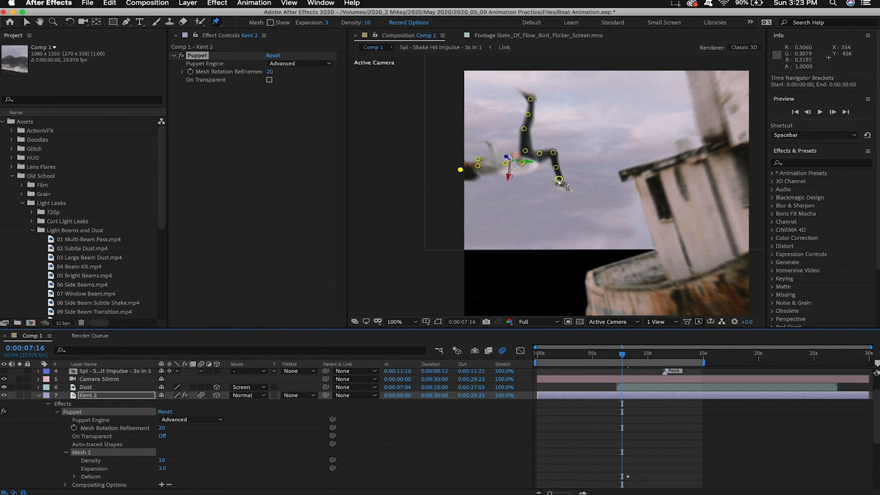
{"action": "left_click", "coordinate": [559, 179]}
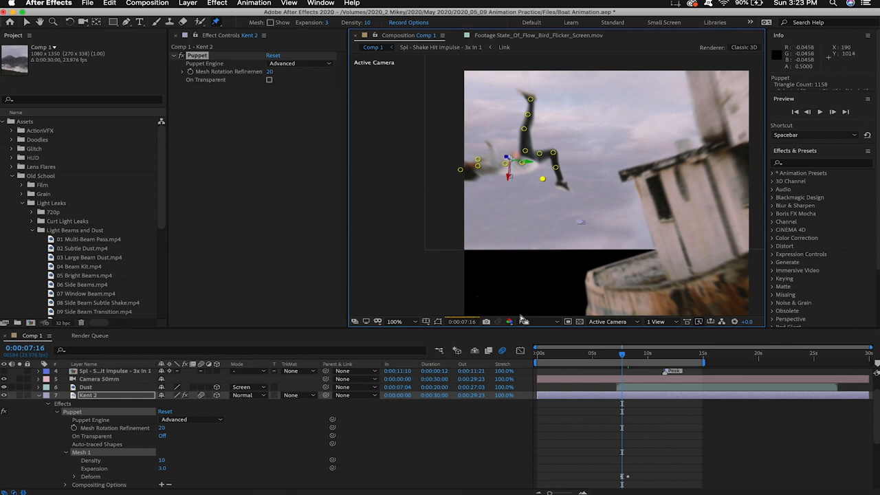
{"action": "left_click", "coordinate": [522, 321]}
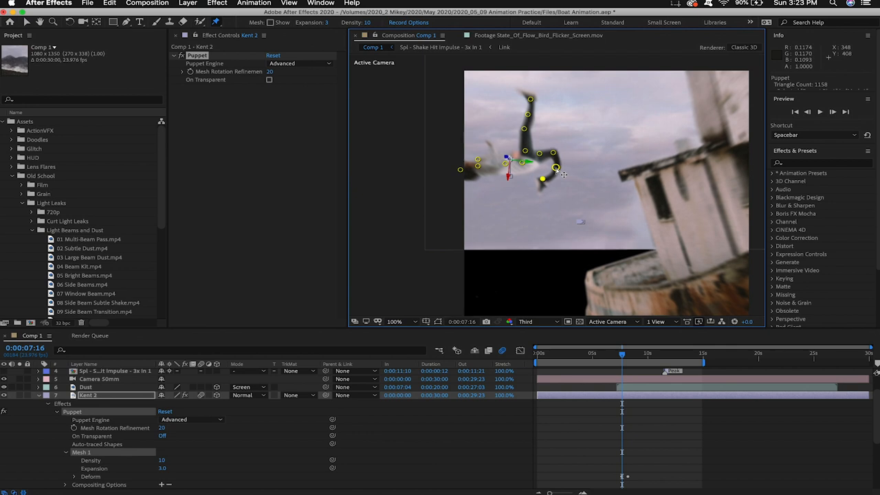
Step: Drag the leg pins to bend Kent's leg and swing his foot upward
{"action": "left_click_drag", "start_coordinate": [543, 162], "coordinate": [547, 167]}
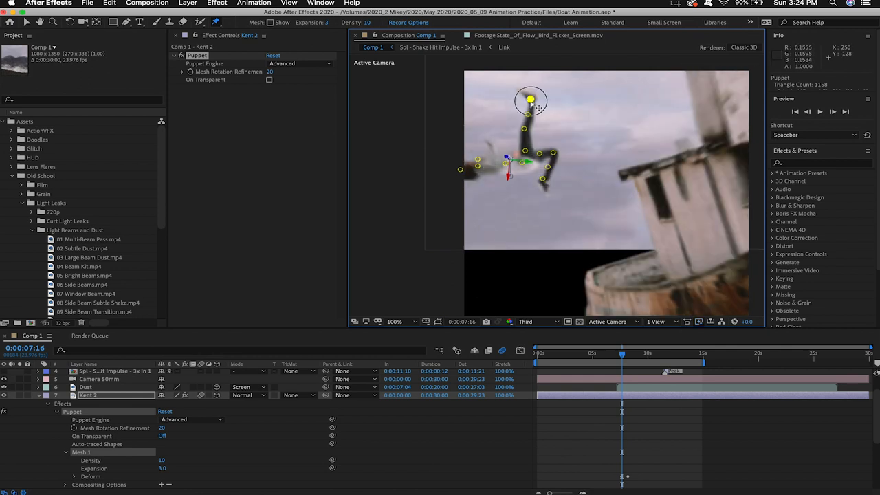
{"action": "left_click_drag", "start_coordinate": [531, 101], "coordinate": [550, 111]}
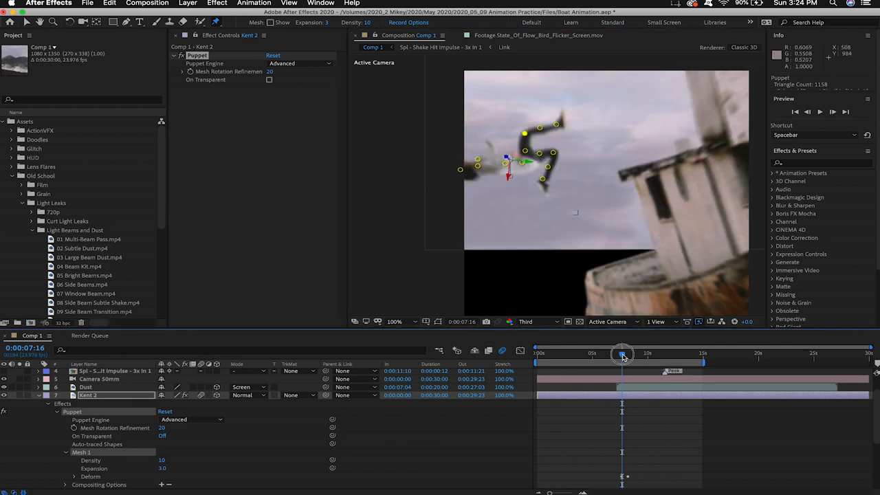
Step: Scrub through the flip to check Kent's leg motion
{"action": "left_click_drag", "start_coordinate": [622, 354], "coordinate": [646, 354]}
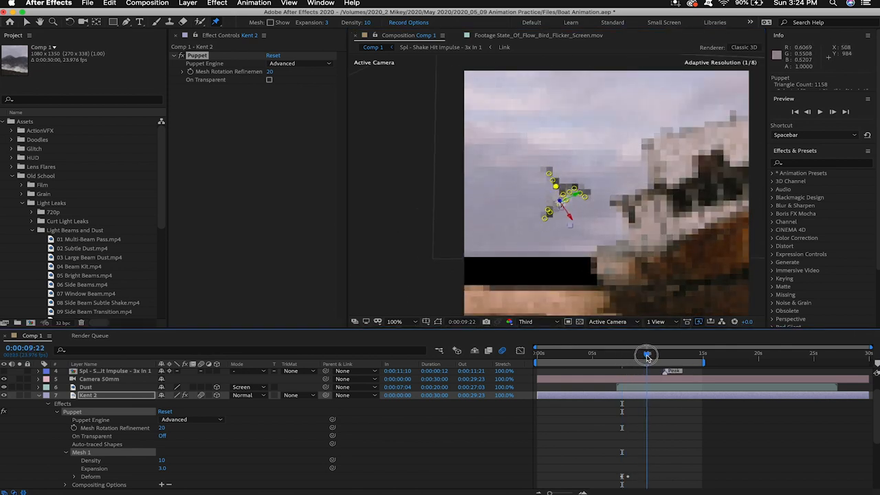
{"action": "left_click_drag", "start_coordinate": [646, 355], "coordinate": [635, 354]}
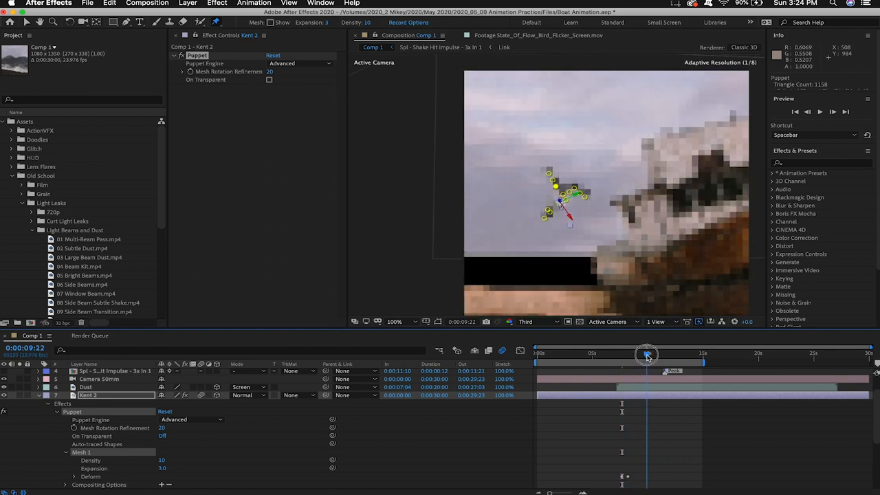
{"action": "left_click_drag", "start_coordinate": [646, 355], "coordinate": [627, 354]}
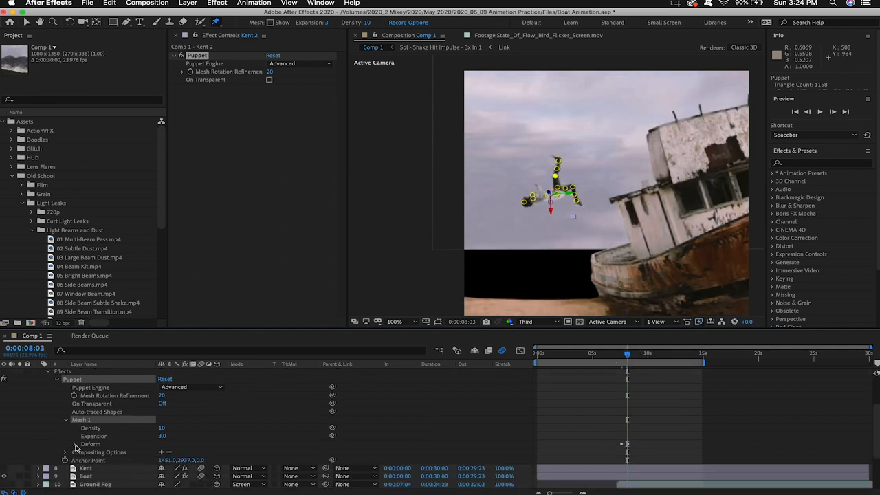
Step: Twirl open Kent's Puppet Mesh 1 Deform pins and show their Position keyframes
{"action": "left_click", "coordinate": [76, 444]}
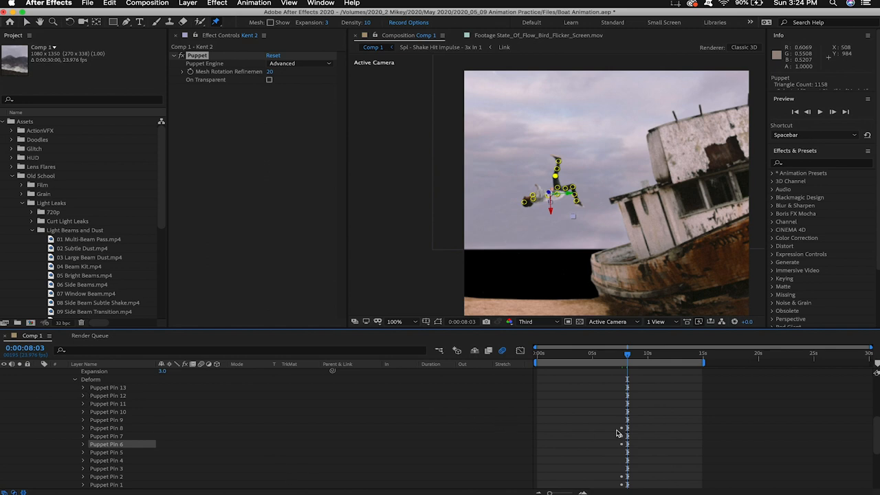
{"action": "scroll", "scroll_direction": "down", "scroll_amount": 3}
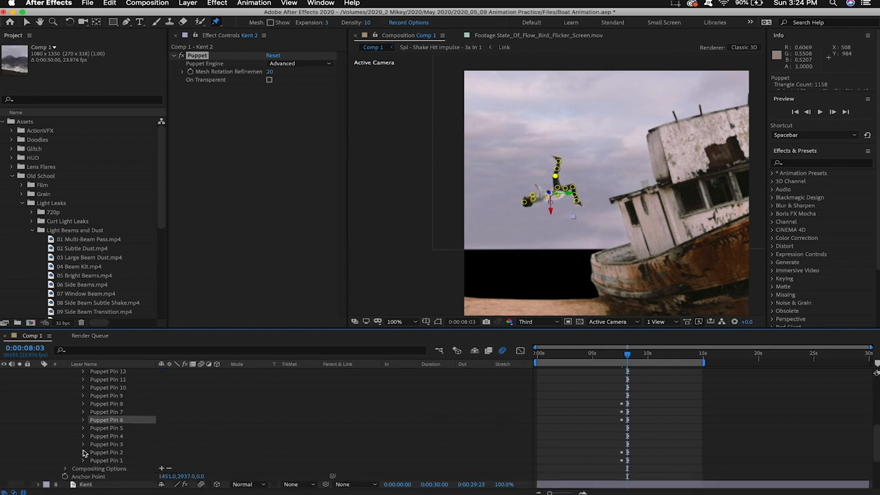
{"action": "left_click", "coordinate": [82, 452]}
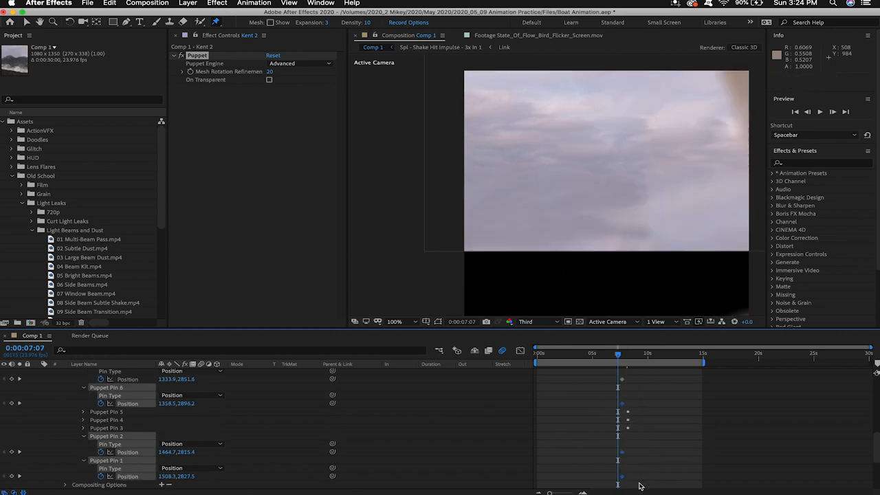
{"action": "scroll", "scroll_direction": "up", "scroll_amount": 3}
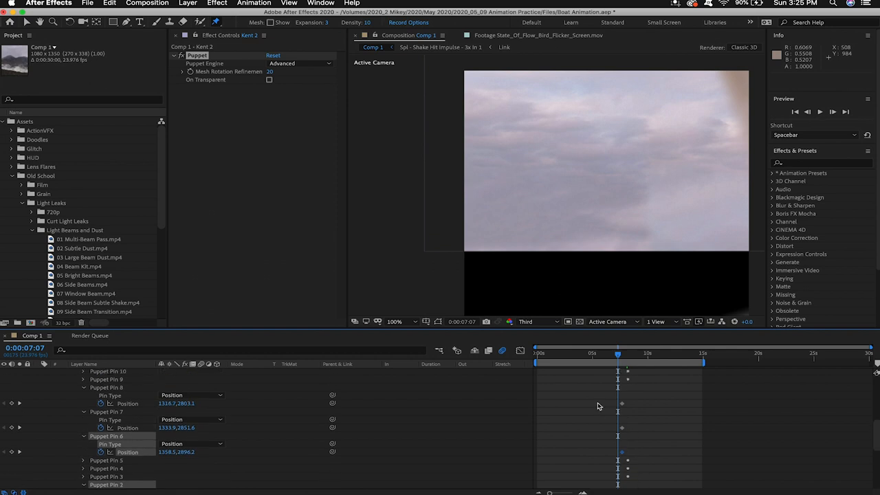
{"action": "left_click", "coordinate": [622, 405]}
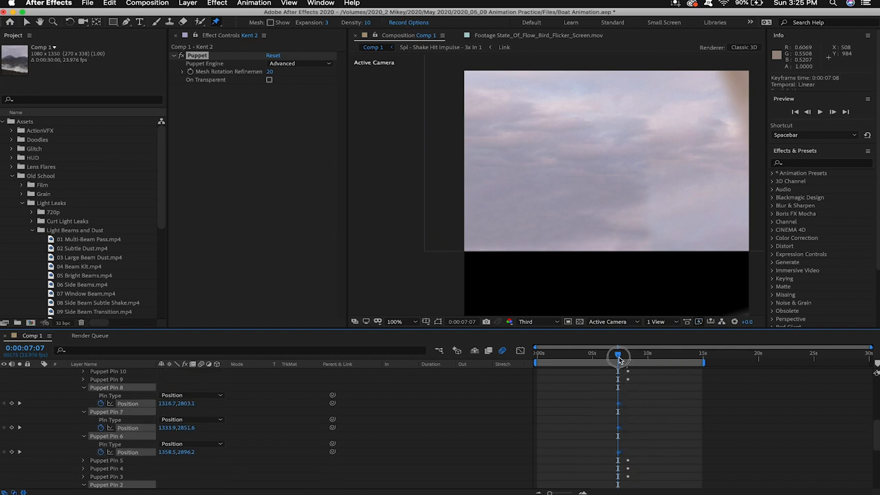
Step: Later in the flip, drag Kent's leg pins into a split pose, keyframing positions, and preview
{"action": "left_click_drag", "start_coordinate": [617, 354], "coordinate": [637, 355]}
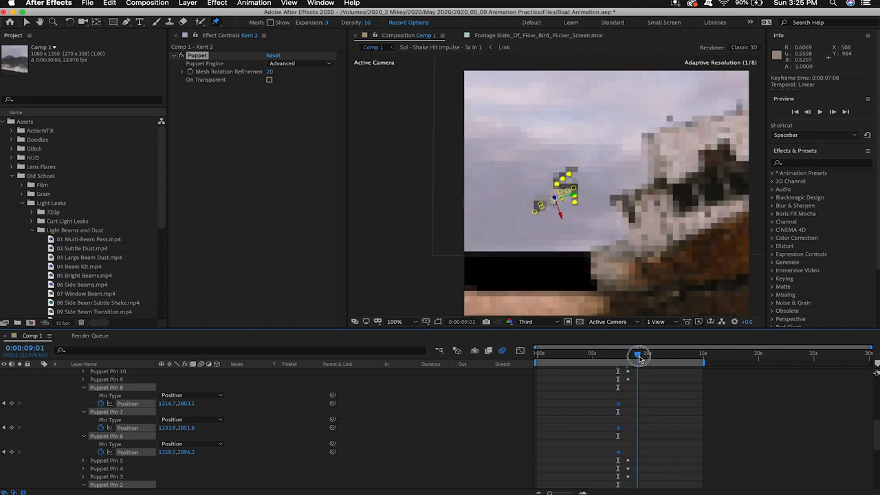
{"action": "left_click_drag", "start_coordinate": [638, 358], "coordinate": [663, 358]}
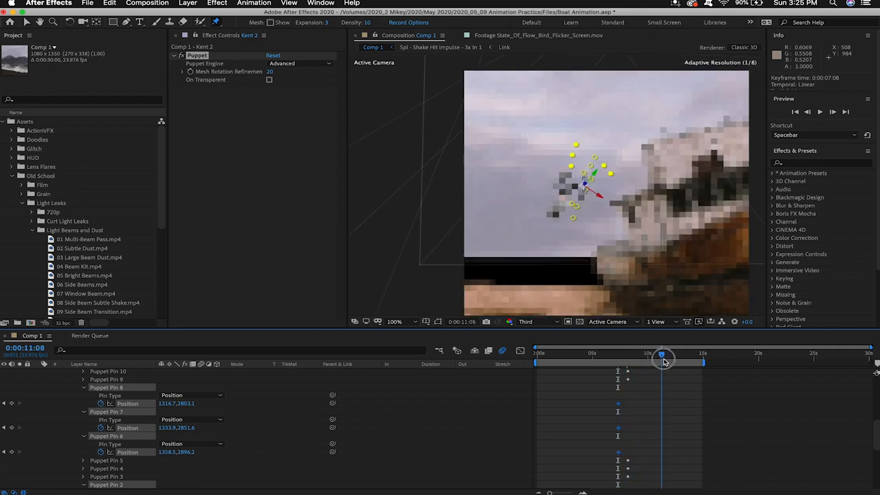
{"action": "left_click_drag", "start_coordinate": [661, 357], "coordinate": [665, 358]}
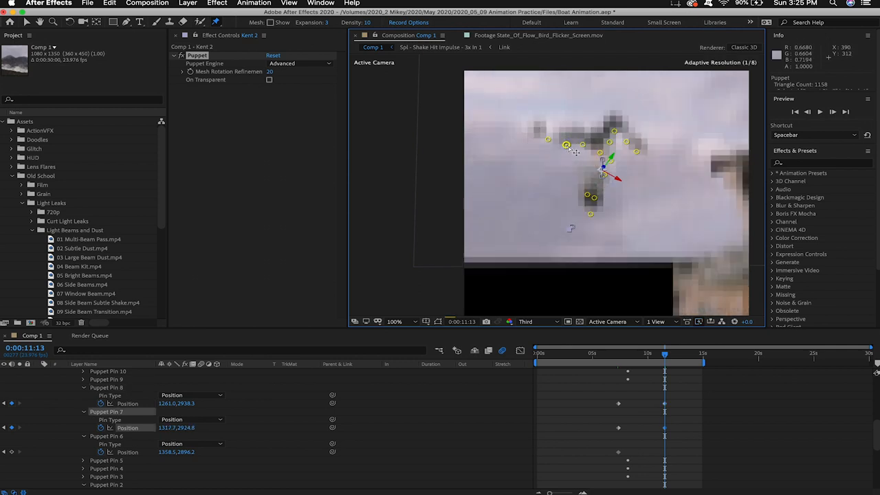
{"action": "left_click_drag", "start_coordinate": [566, 146], "coordinate": [629, 132]}
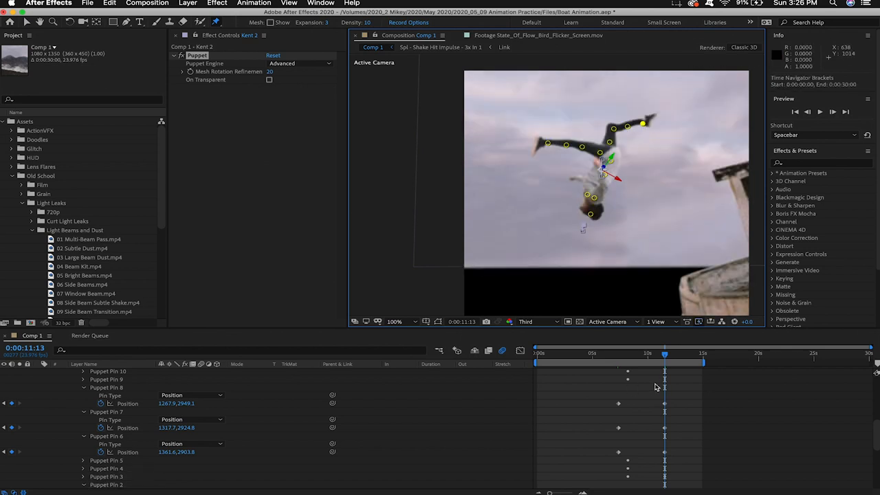
{"action": "left_click_drag", "start_coordinate": [652, 388], "coordinate": [680, 481]}
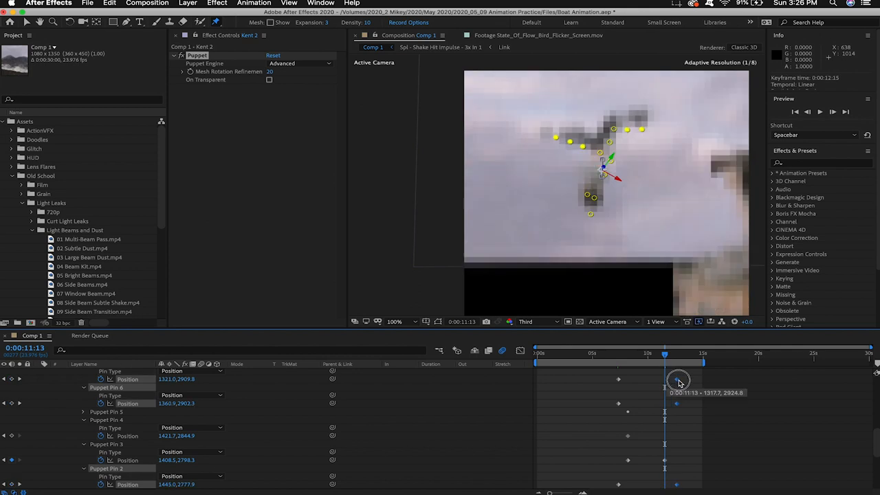
{"action": "left_click_drag", "start_coordinate": [665, 352], "coordinate": [679, 352]}
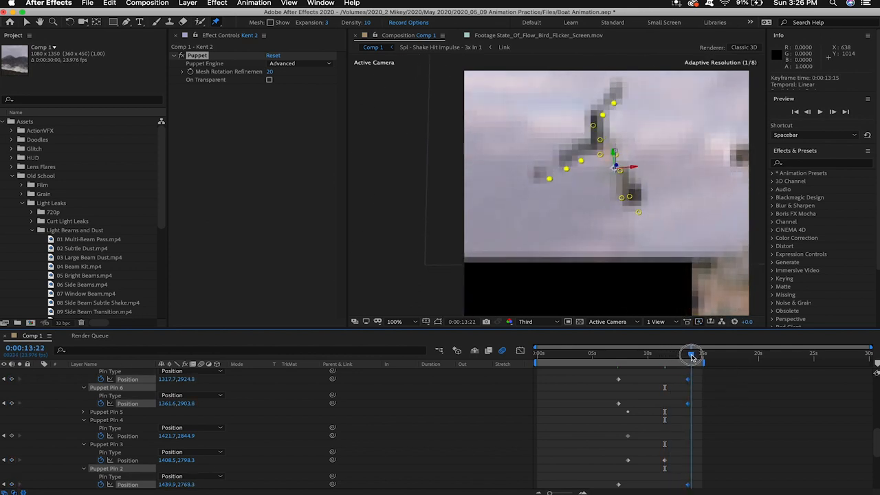
{"action": "key", "text": "space"}
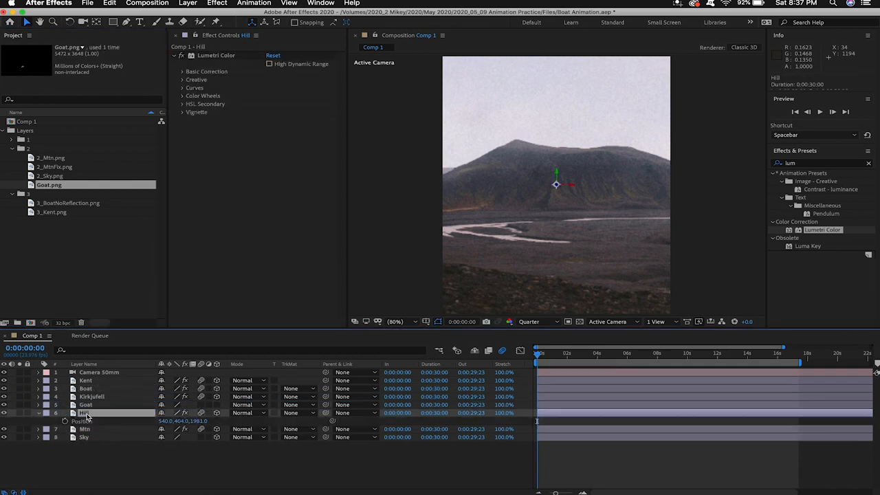
Step: Select the Goat layer and reveal its position properties for puppet pinning
{"action": "left_click", "coordinate": [85, 404]}
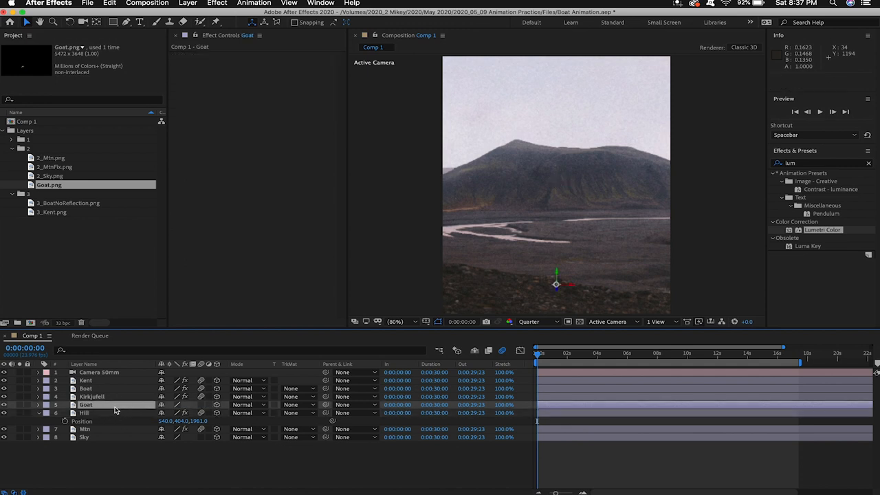
{"action": "left_click", "coordinate": [84, 413]}
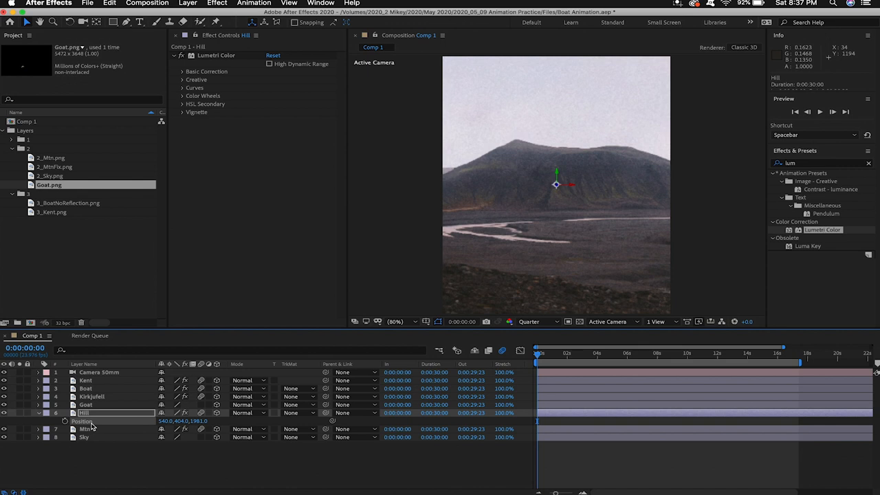
{"action": "left_click", "coordinate": [85, 404]}
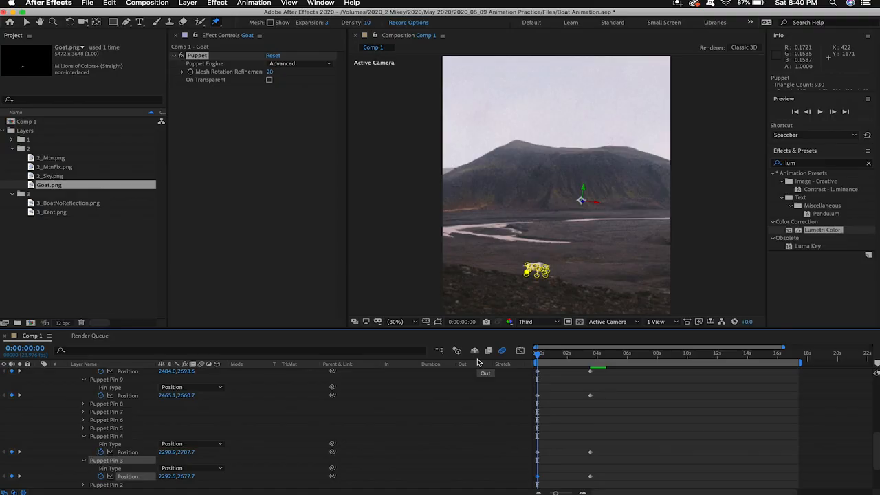
Step: Preview playback, then bring in the 3DFog.png overlay from the Free Fog Overlays folder as Fog Far 1
{"action": "key", "text": "space"}
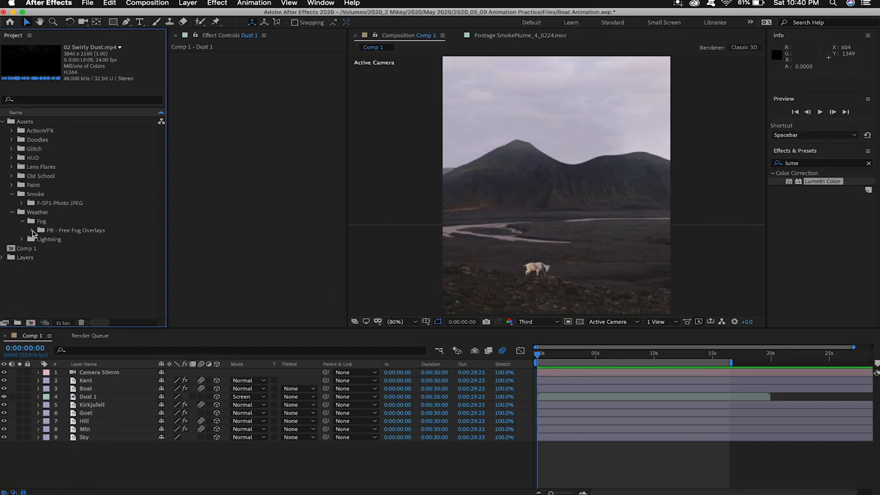
{"action": "left_click", "coordinate": [42, 231]}
{"action": "type", "text": "Fog Far 1"}
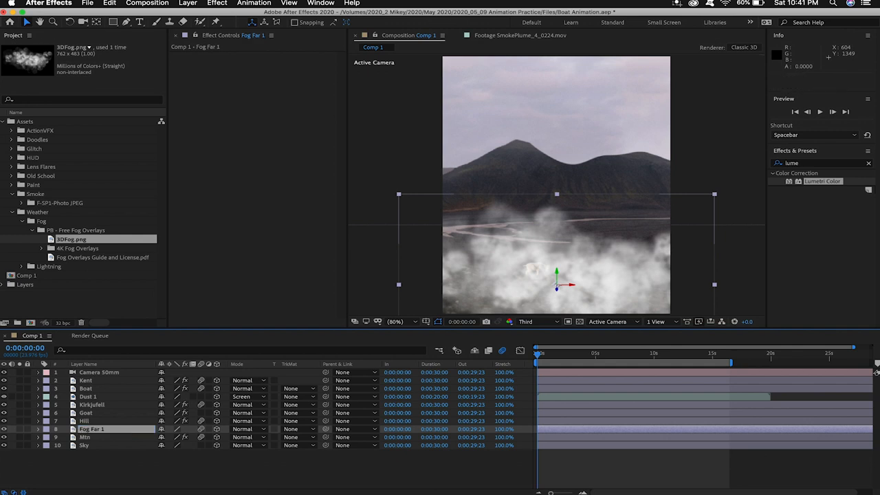
Step: Set Fog Far 1's Z Position to 2300 and duplicate it as Fog Far 2
{"action": "left_click", "coordinate": [85, 413]}
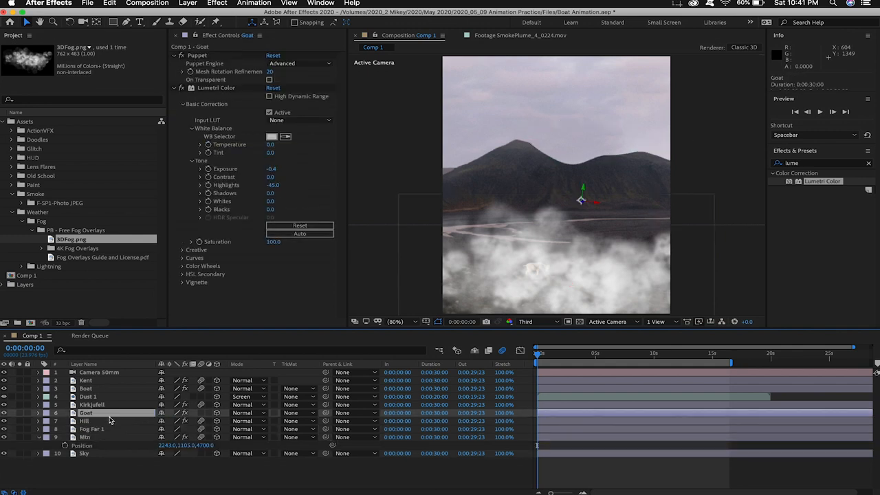
{"action": "left_click", "coordinate": [84, 421]}
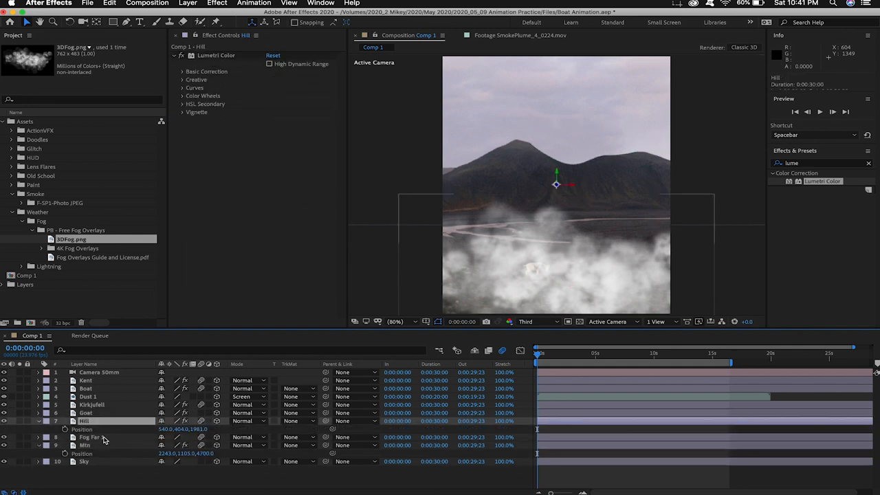
{"action": "left_click", "coordinate": [91, 437]}
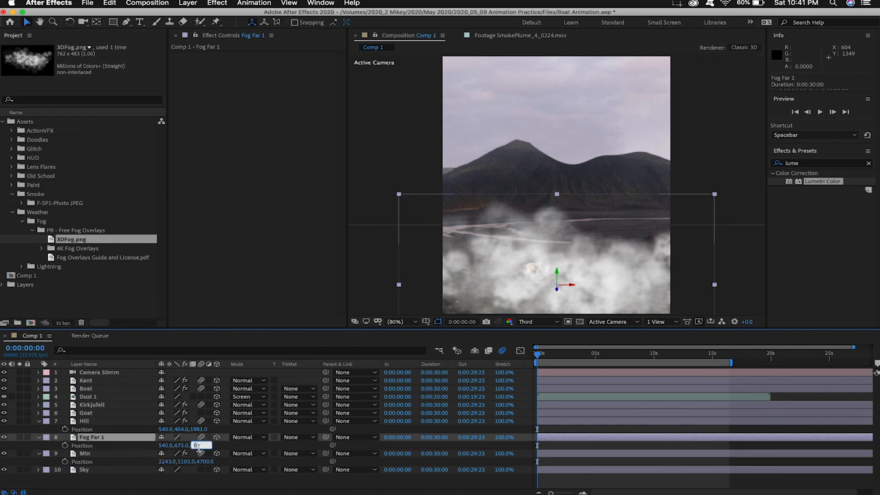
{"action": "type", "text": "2300.0"}
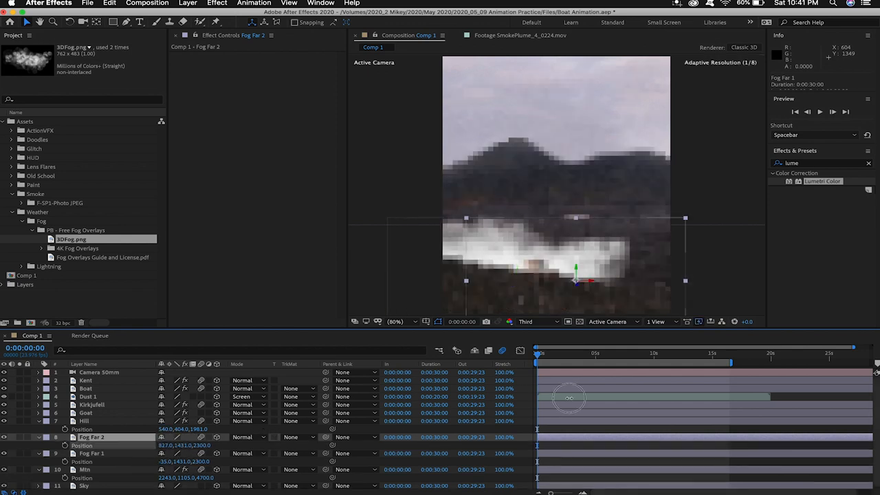
Step: Rotate Fog Far 2 and reduce its opacity to 71% so it blends with the valley fog
{"action": "left_click", "coordinate": [38, 437]}
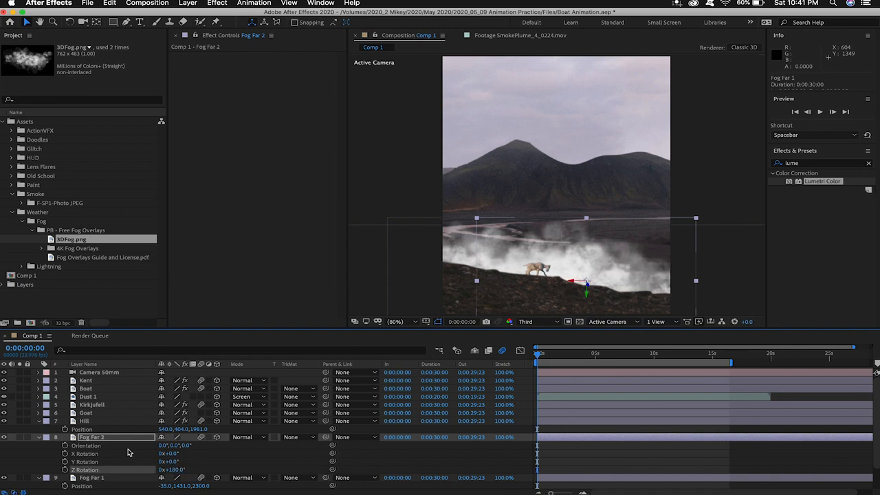
{"action": "left_click", "coordinate": [39, 437]}
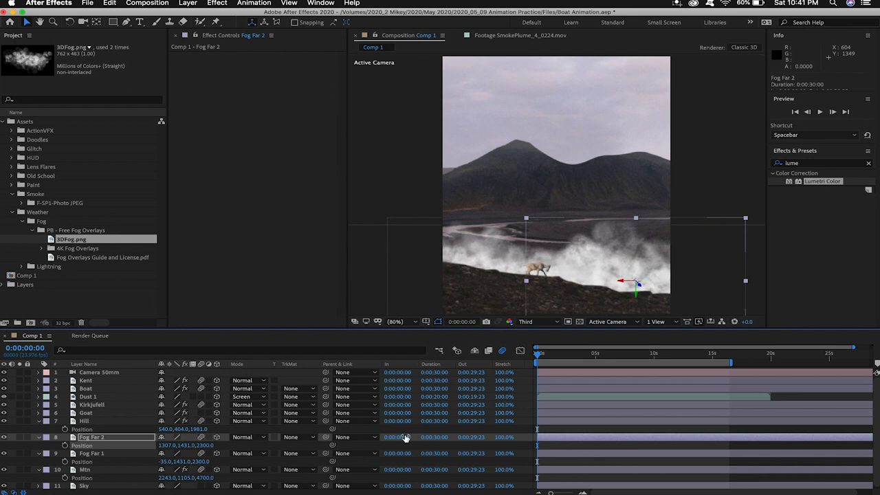
{"action": "left_click", "coordinate": [82, 445]}
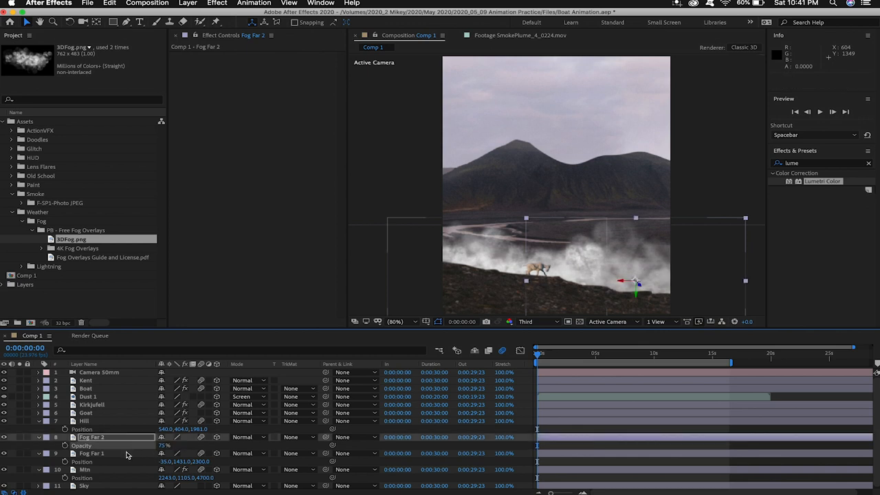
{"action": "left_click", "coordinate": [90, 453]}
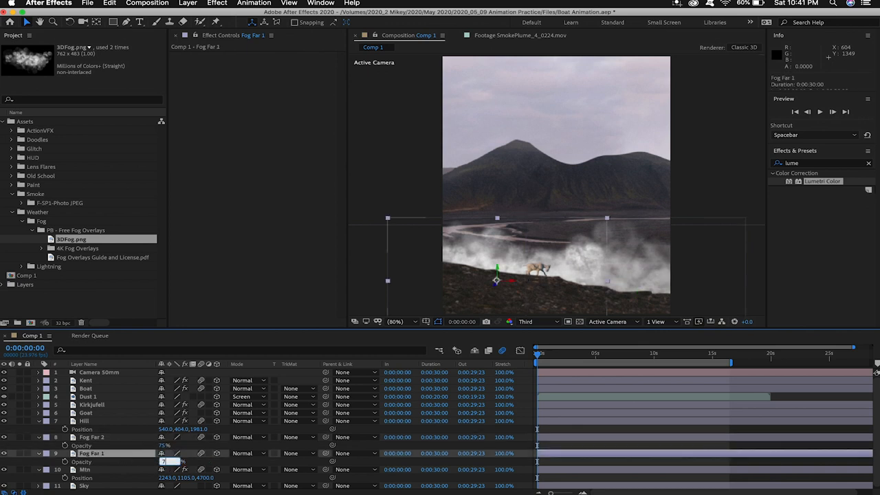